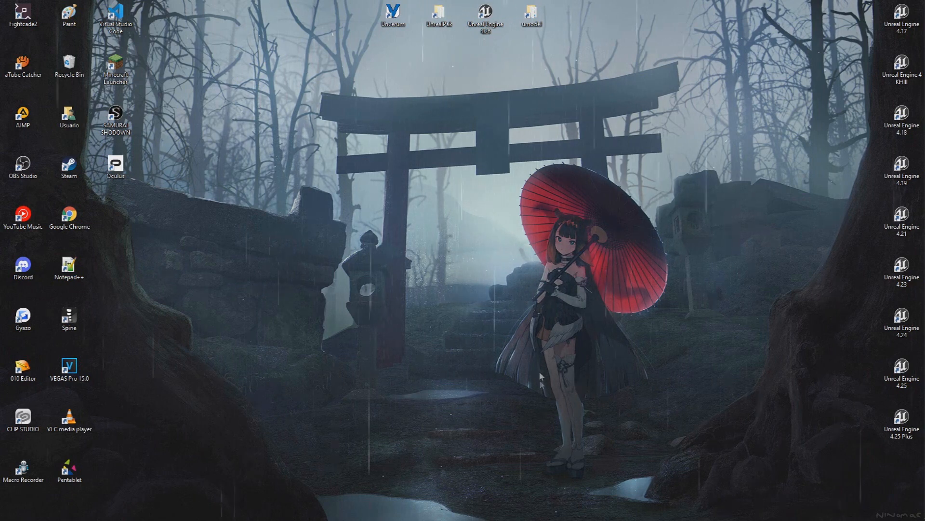
# Step: Open the ModdingTools\umodel_win32 folder in File Explorer from the desktop shortcut
pyautogui.click(486, 17)
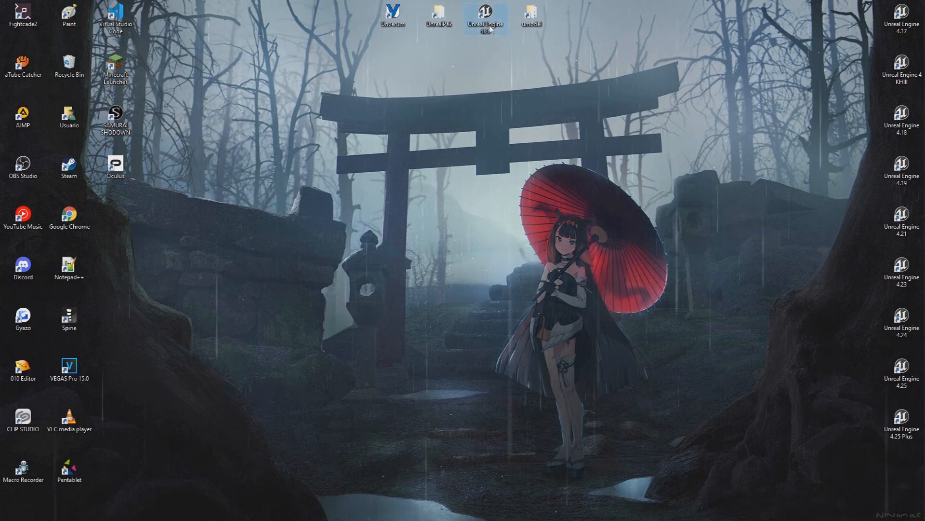
pyautogui.moveTo(487, 18)
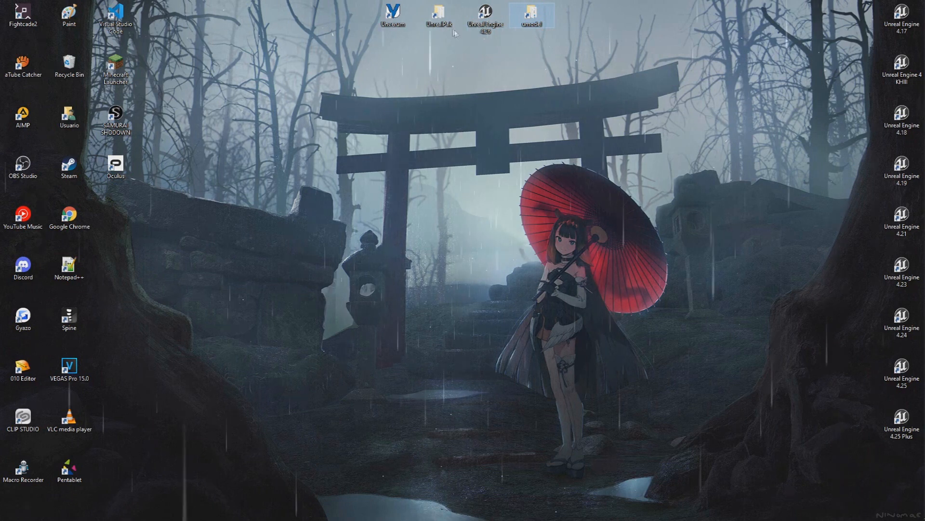
pyautogui.click(438, 12)
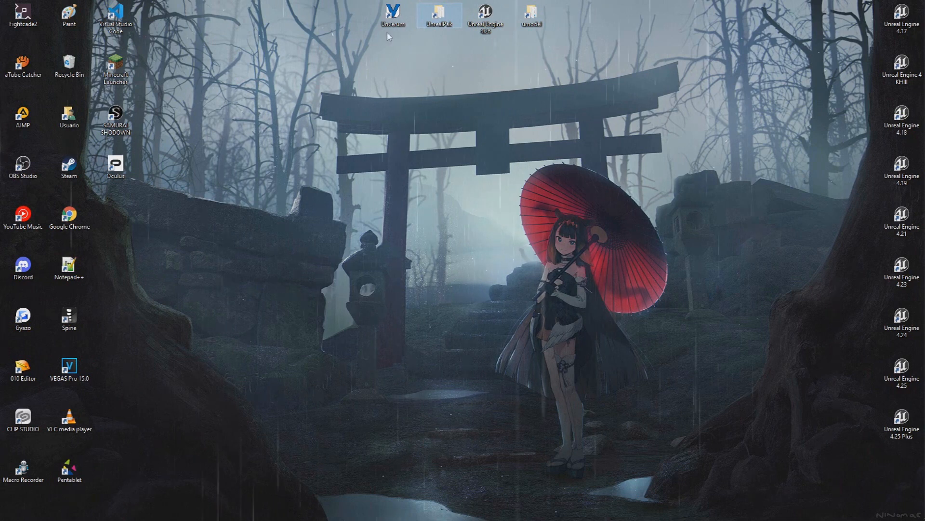
pyautogui.doubleClick(530, 15)
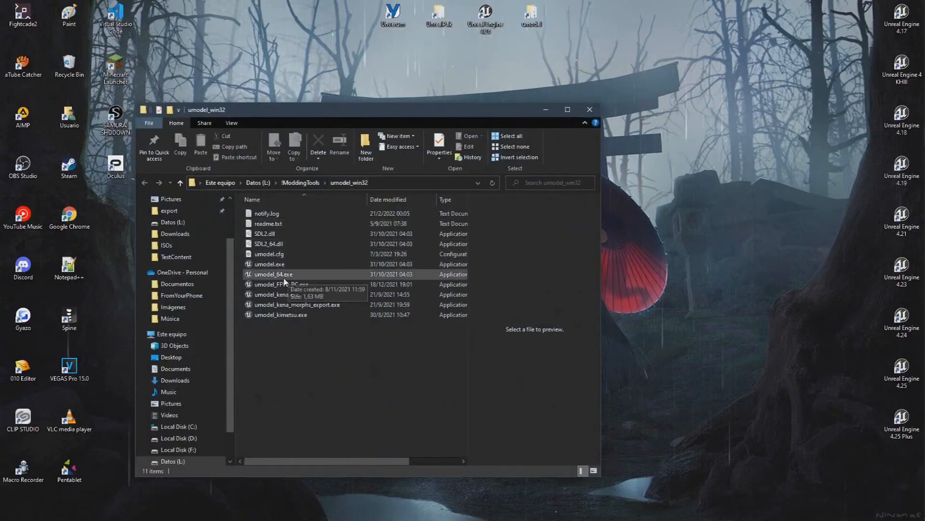
# Step: Launch umodel_64.exe and browse KOF XV's installed files via Steam Properties > Archivos locales
pyautogui.doubleClick(273, 274)
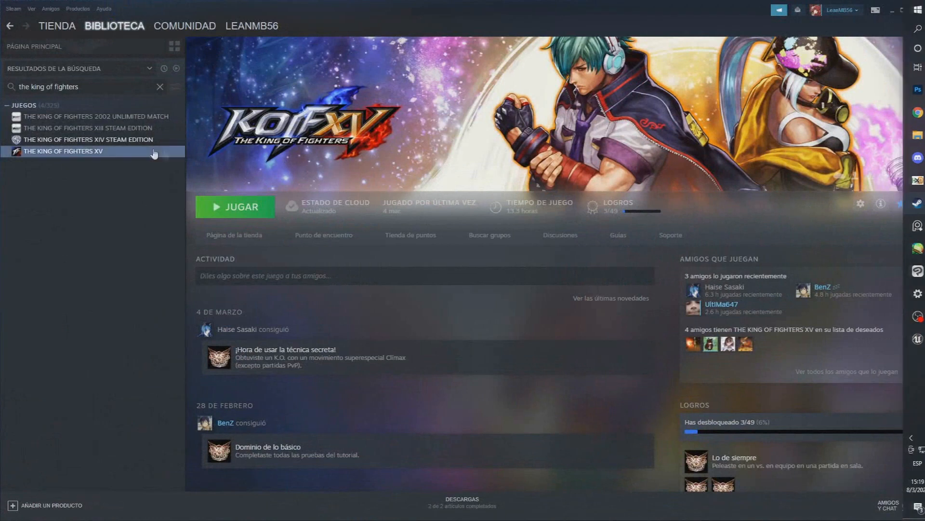
pyautogui.click(862, 203)
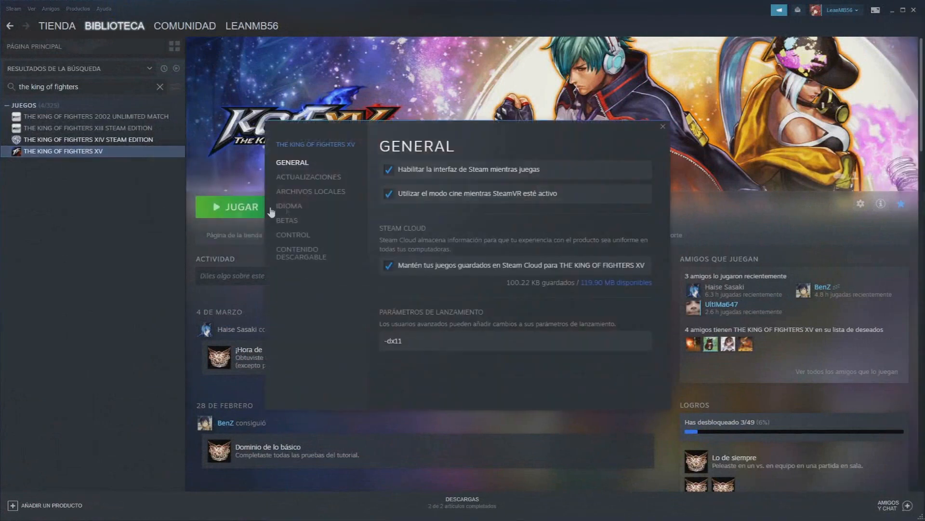
pyautogui.click(312, 191)
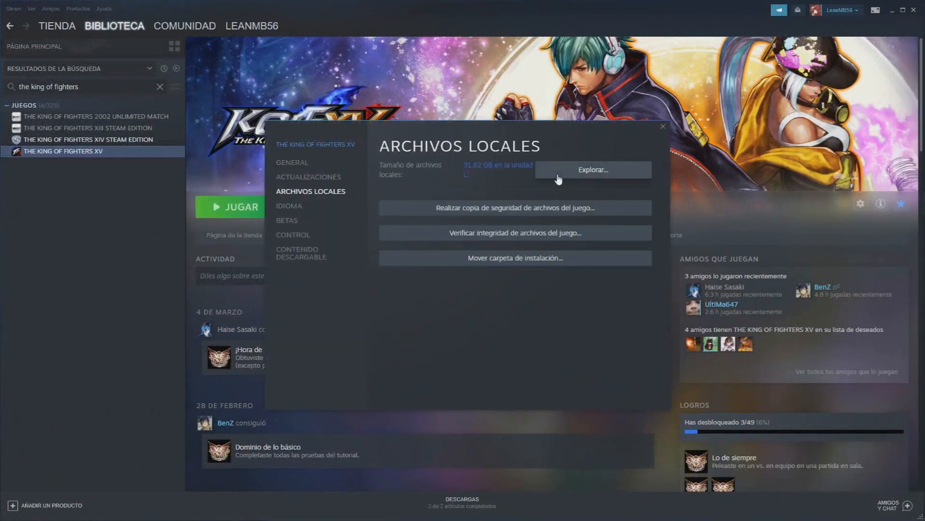
pyautogui.click(592, 170)
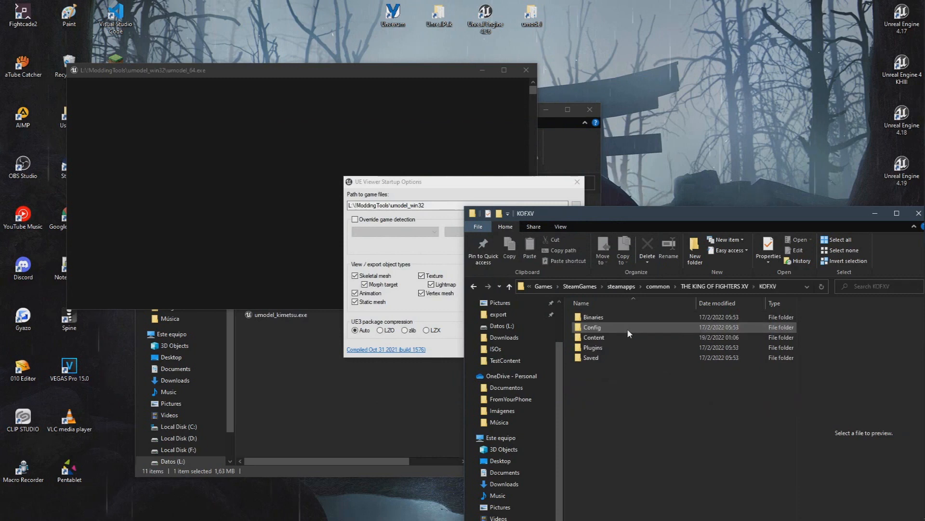
# Step: Browse into Content\Paks and copy its folder path for UE Viewer
pyautogui.doubleClick(594, 337)
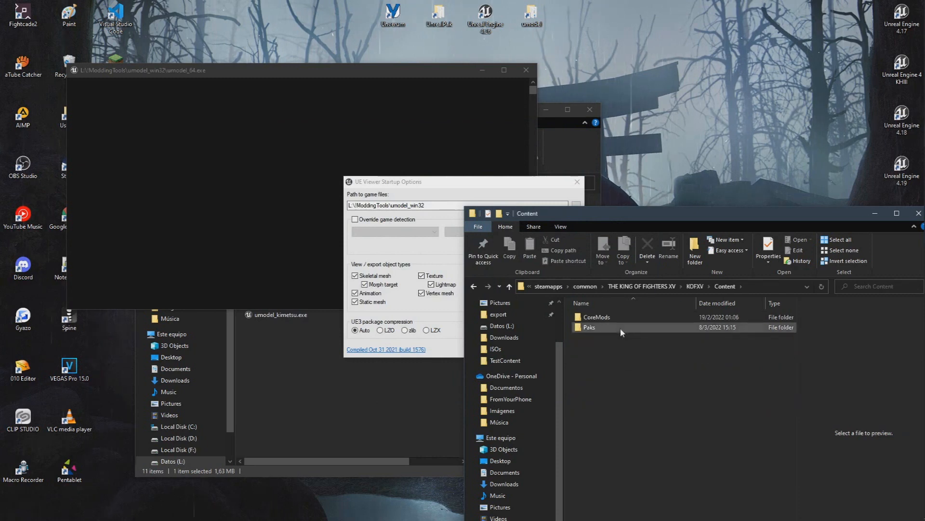
pyautogui.doubleClick(589, 326)
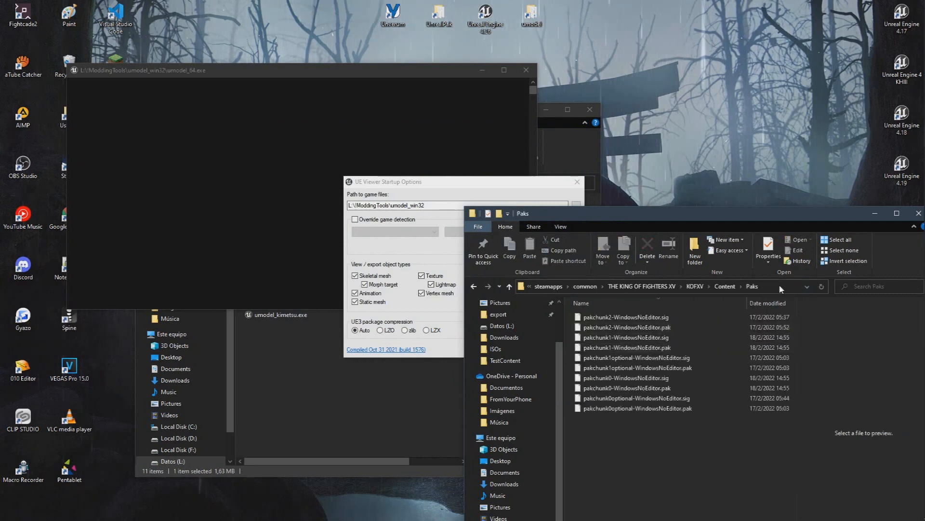
pyautogui.click(678, 287)
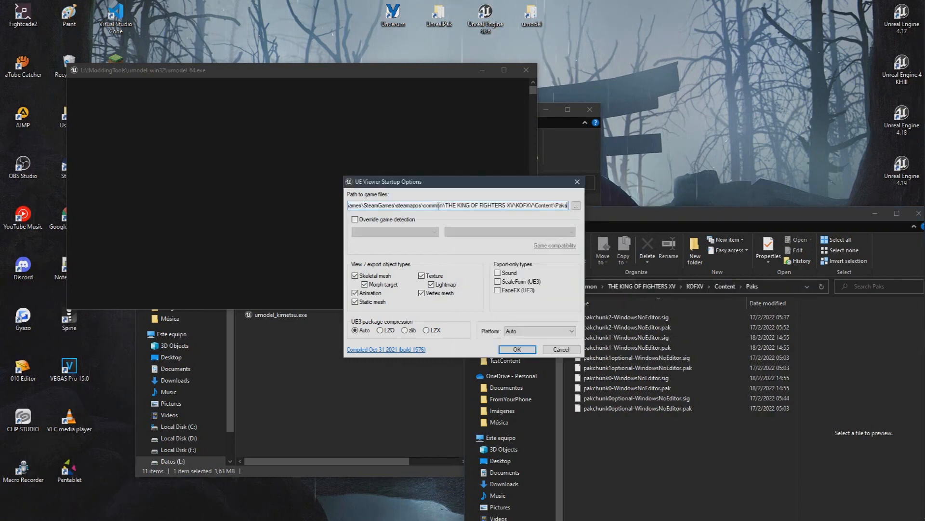
# Step: Override game detection to Unreal engine 4 / 4.26 and confirm the startup options
pyautogui.click(356, 219)
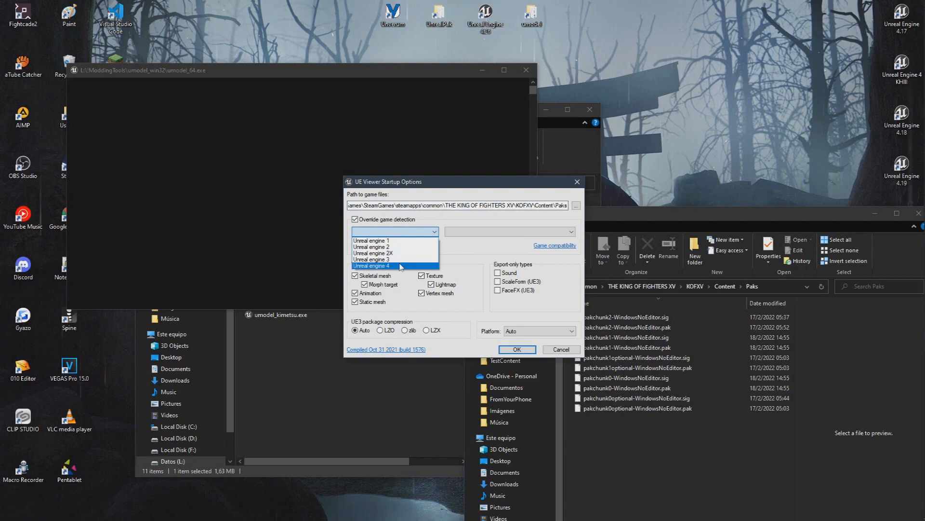
pyautogui.click(509, 231)
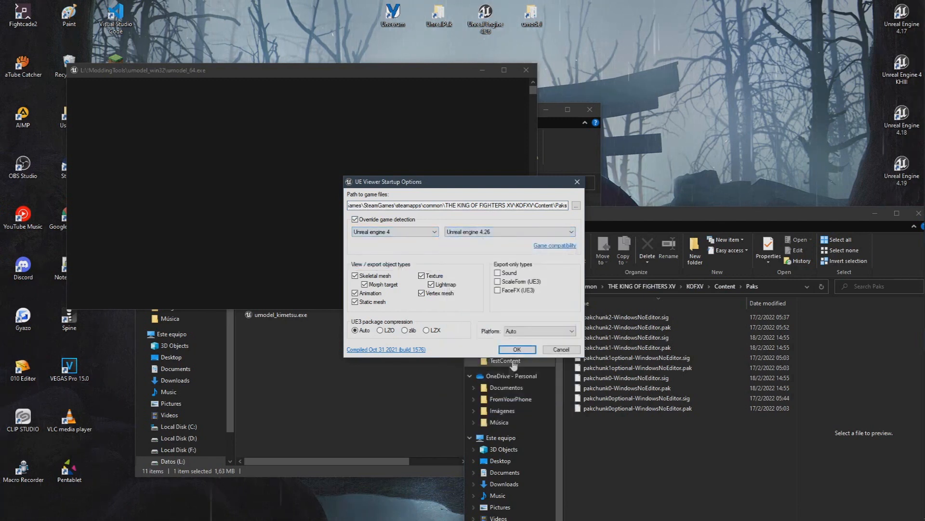
pyautogui.click(515, 349)
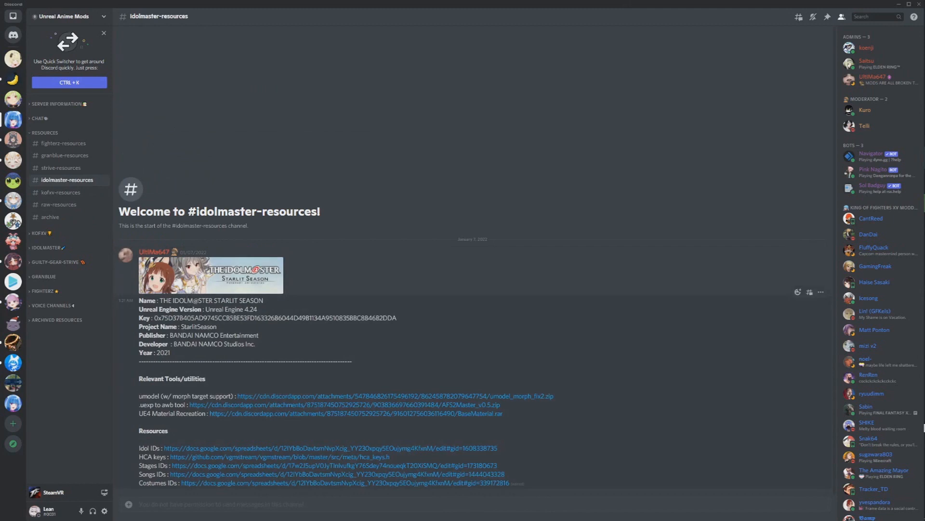
# Step: Copy the game's AES encryption key from the Discord resources channel
pyautogui.click(64, 143)
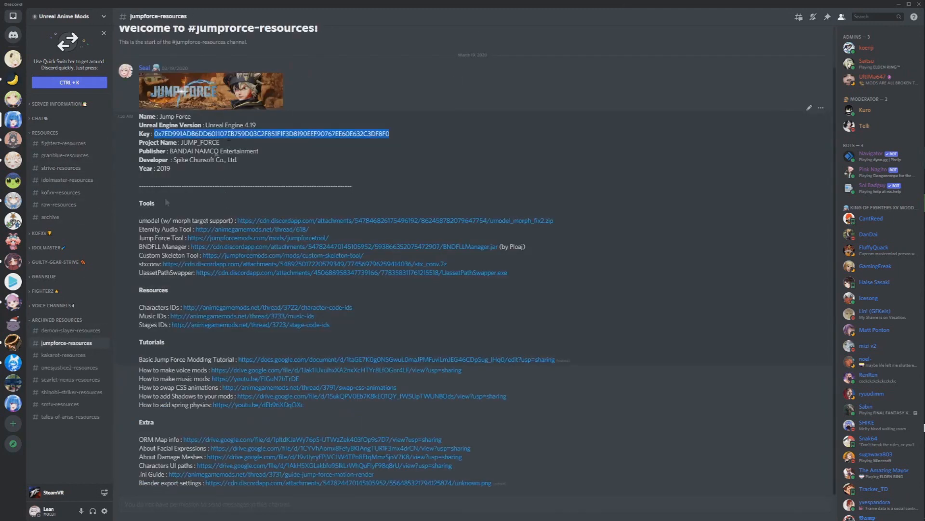
pyautogui.click(71, 378)
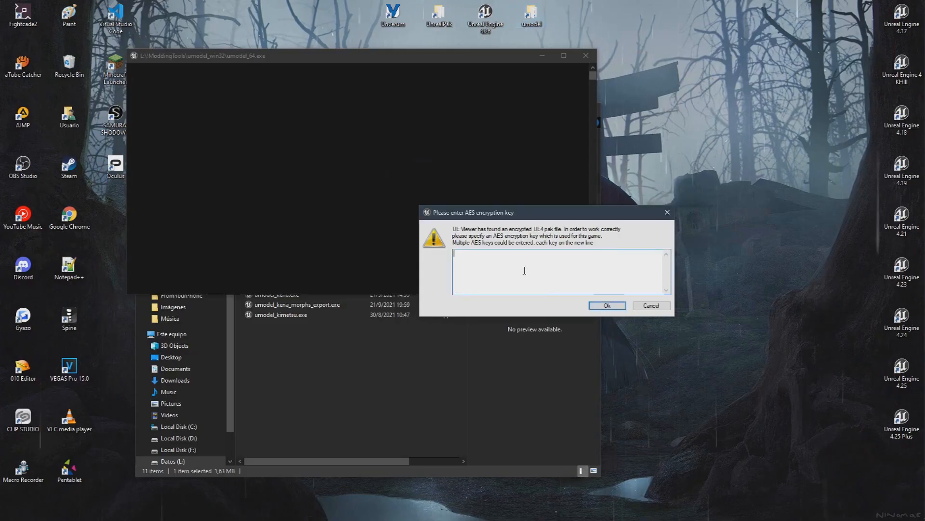
# Step: Paste the AES key to unlock the paks and expand the Character package folder
pyautogui.click(606, 306)
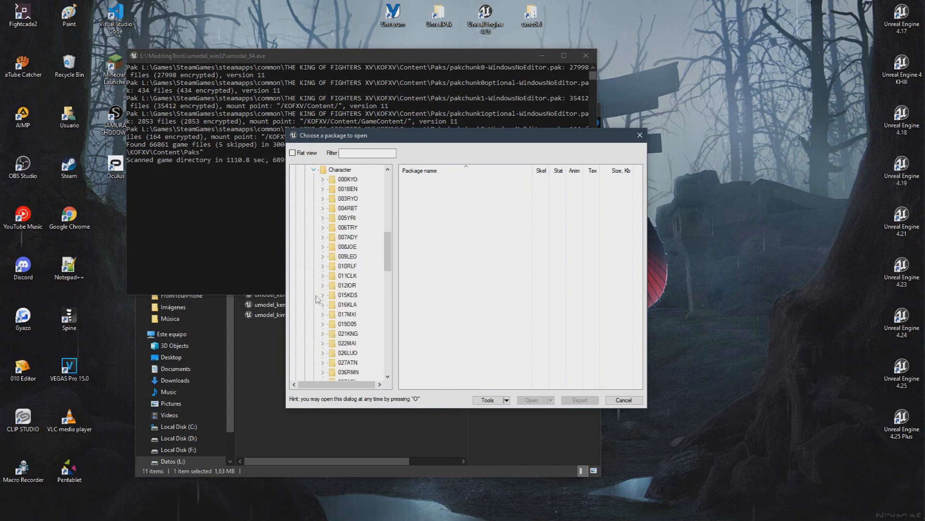
pyautogui.moveTo(372, 262)
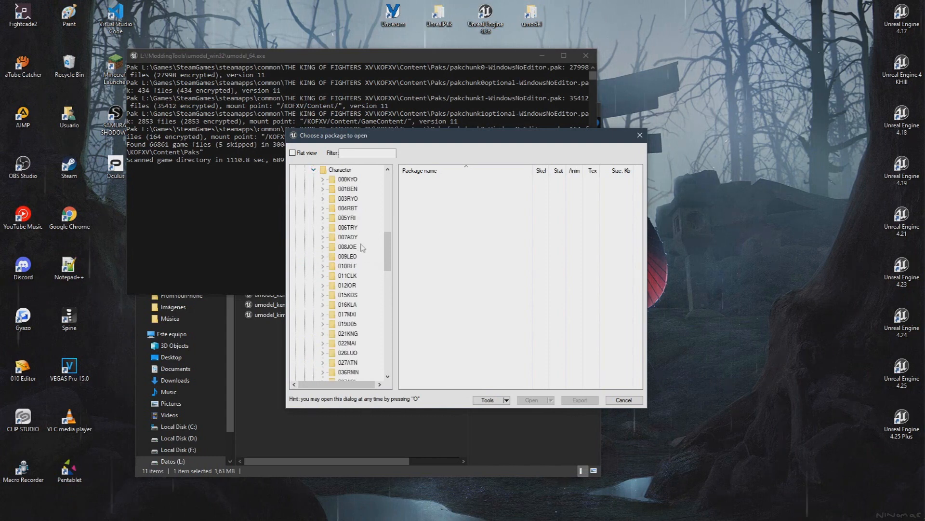
pyautogui.click(348, 228)
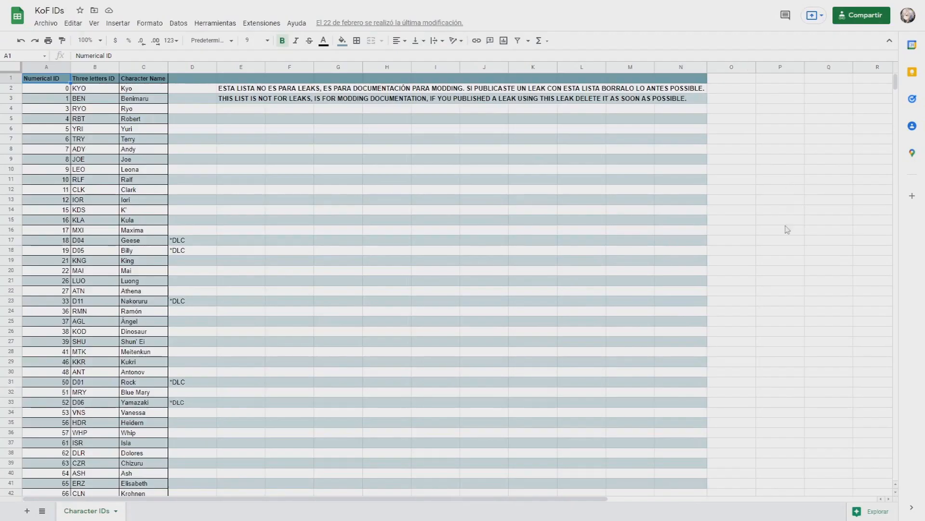
pyautogui.scroll(-3)
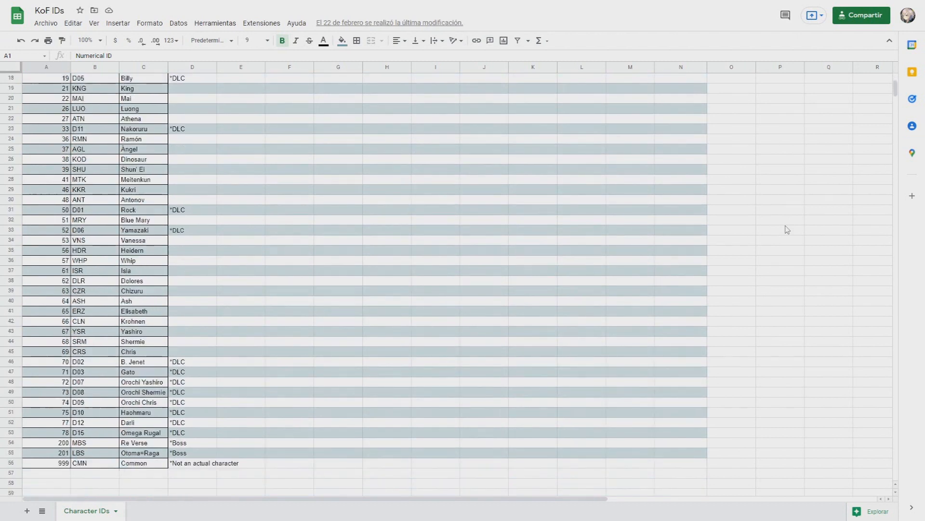
pyautogui.scroll(-3)
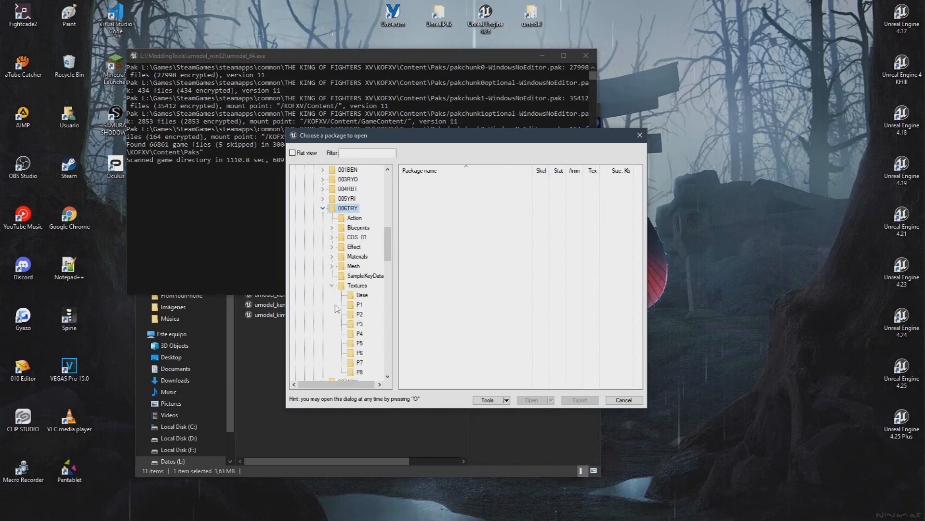
# Step: Export TRY_COL_OTR_P2.uasset from 006TRY > Textures > P2 as a TGA texture
pyautogui.click(358, 313)
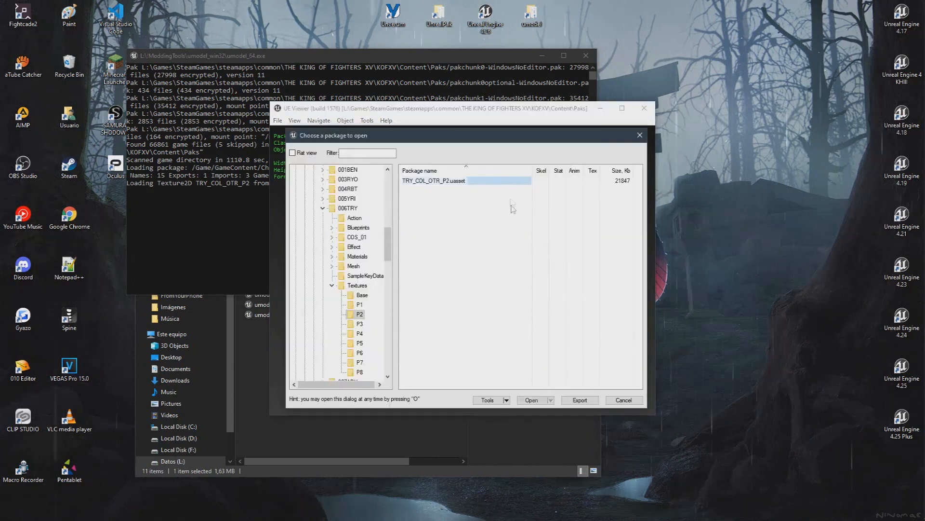
pyautogui.click(580, 400)
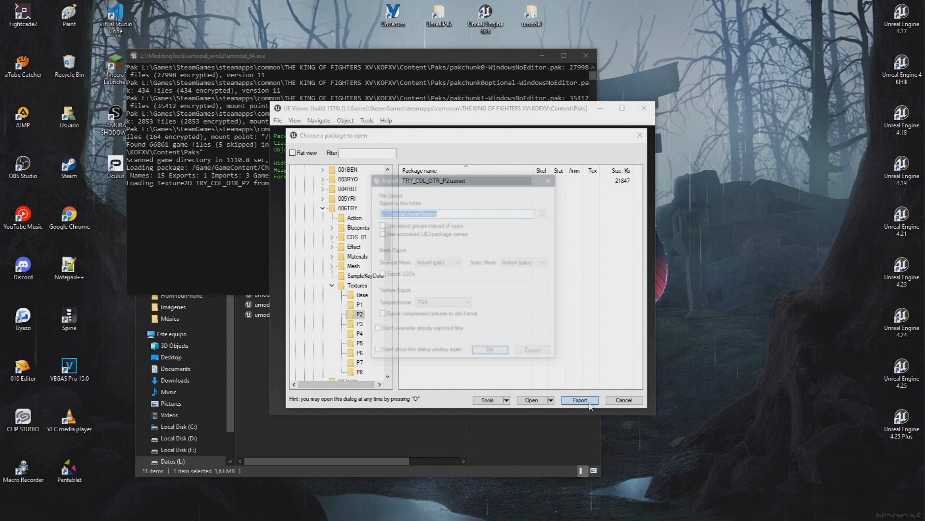
pyautogui.click(579, 399)
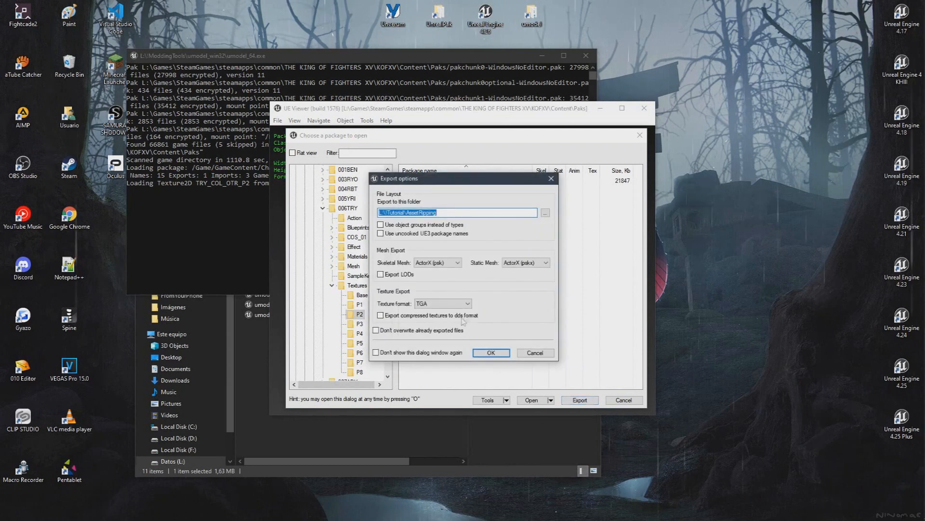
pyautogui.click(467, 303)
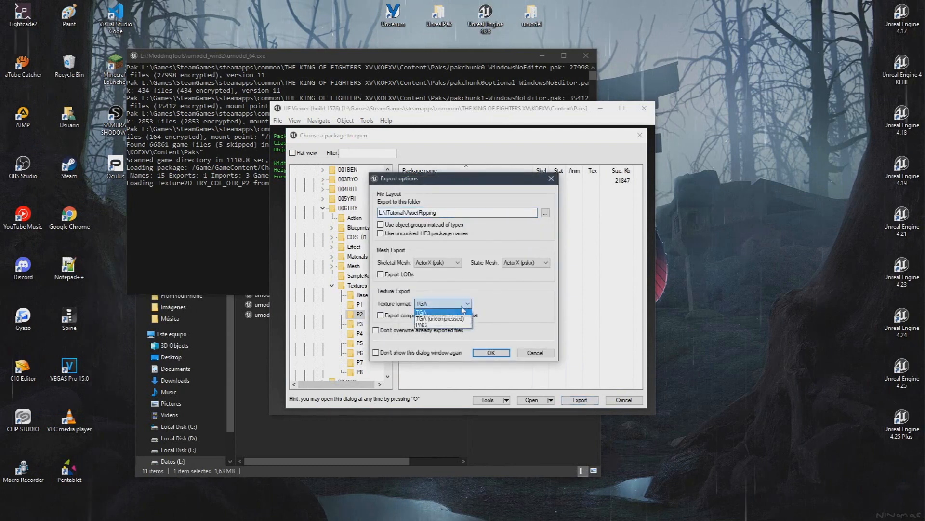
pyautogui.click(490, 352)
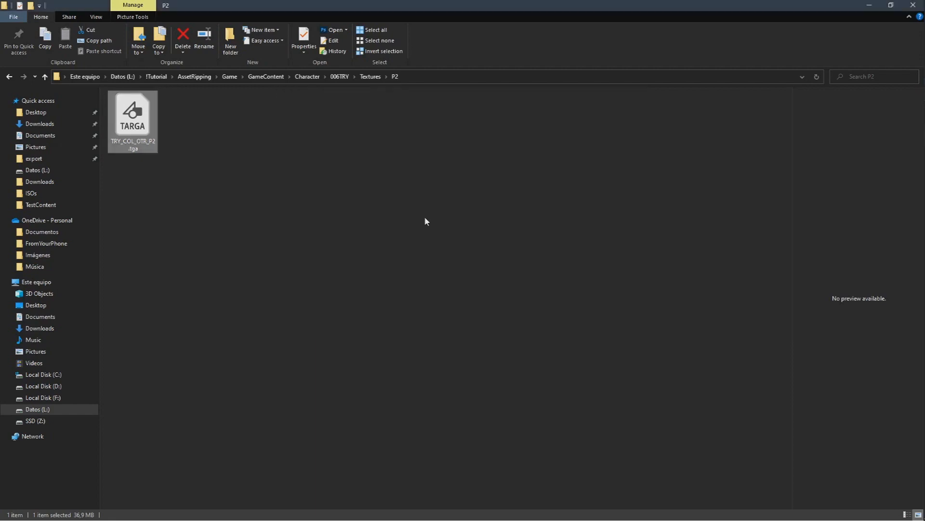
# Step: Open the exported TRY_COL_OTR_P2.tga for editing in Photoshop
pyautogui.doubleClick(132, 111)
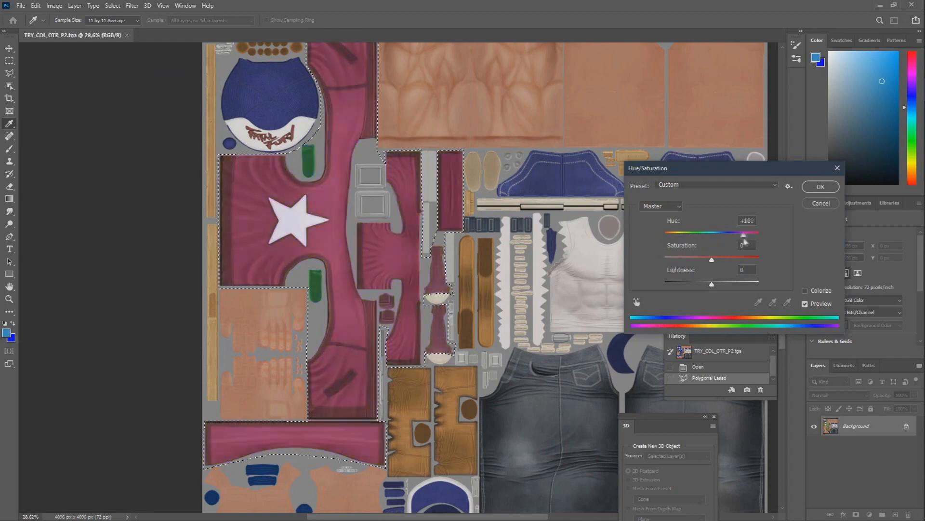
# Step: Apply the Hue/Saturation shift turning the selected red clothing pieces green
pyautogui.click(819, 186)
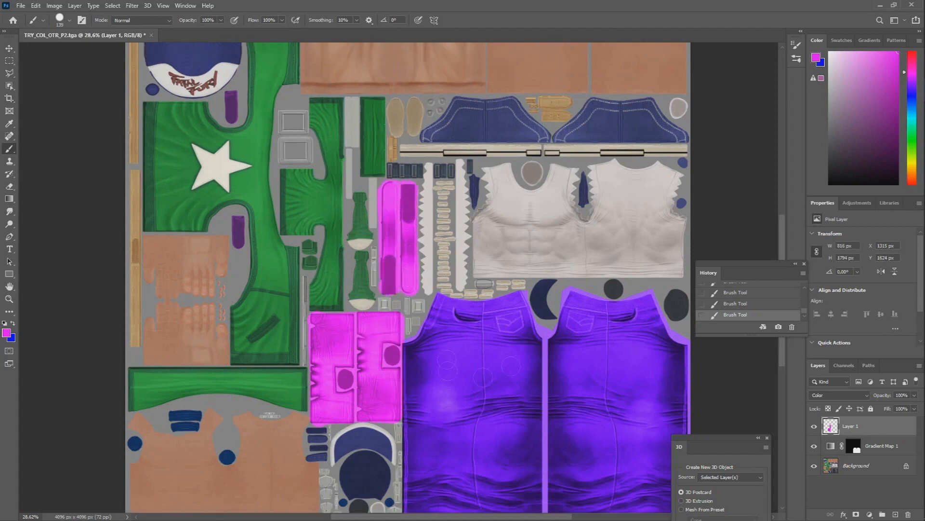
# Step: Save the texture as TRY_COL_OTR_P2.psd on this computer with maximum compatibility
pyautogui.click(20, 6)
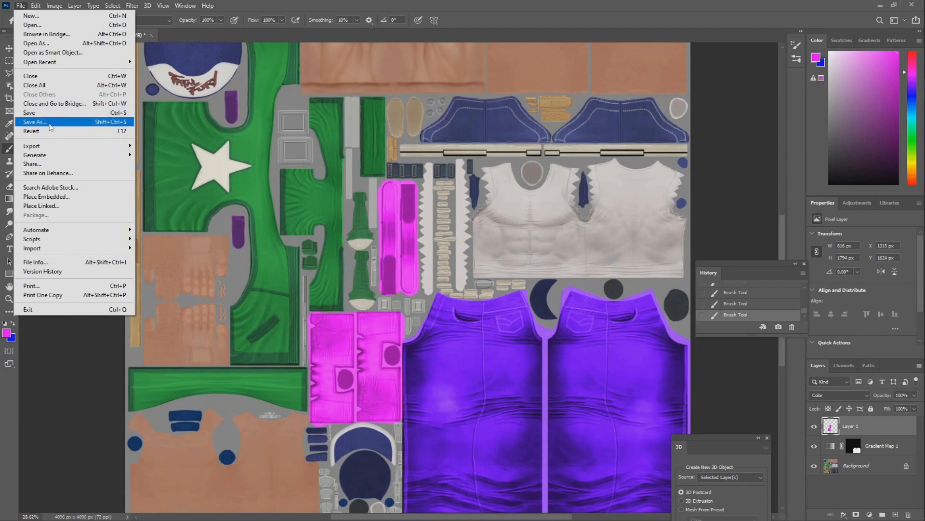
pyautogui.click(35, 122)
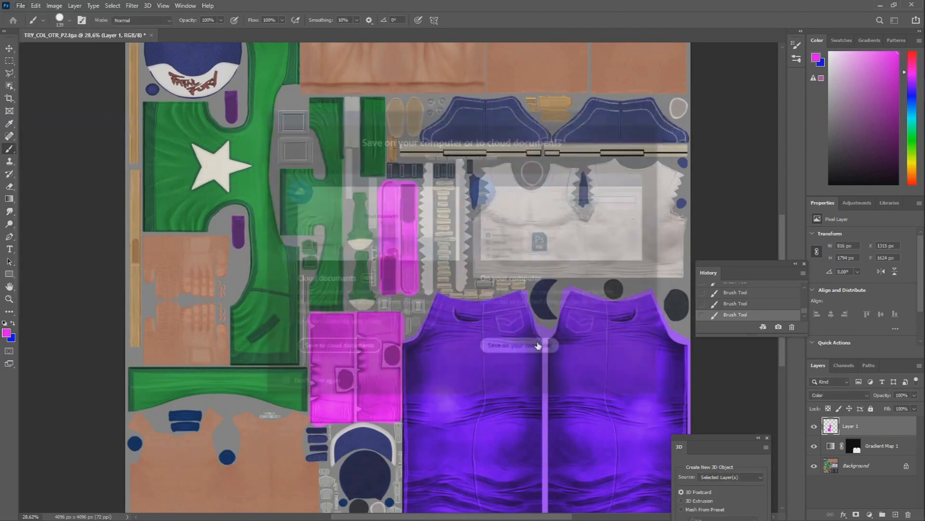
pyautogui.click(518, 345)
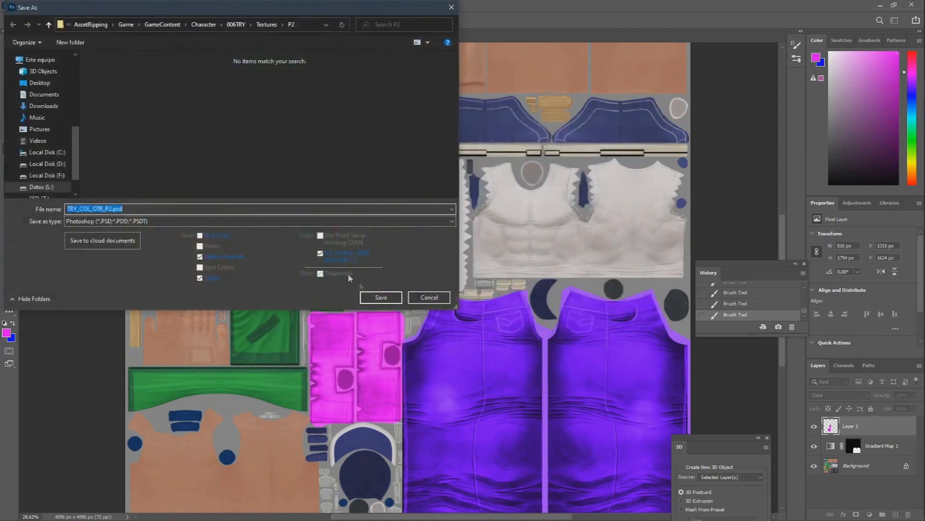
pyautogui.click(381, 297)
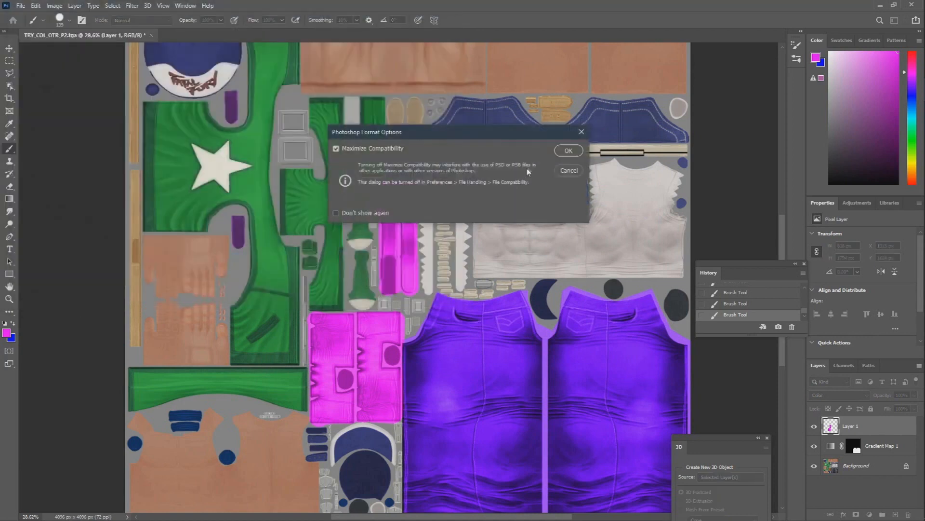
pyautogui.click(568, 150)
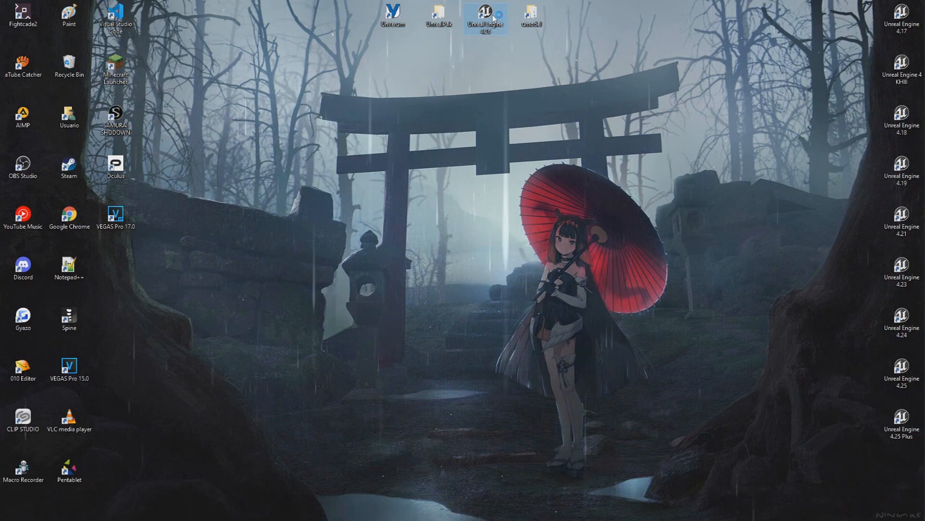
# Step: Create a blank Blueprint project named KOFXV_Modding_Guide in Unreal Engine 4
pyautogui.doubleClick(486, 17)
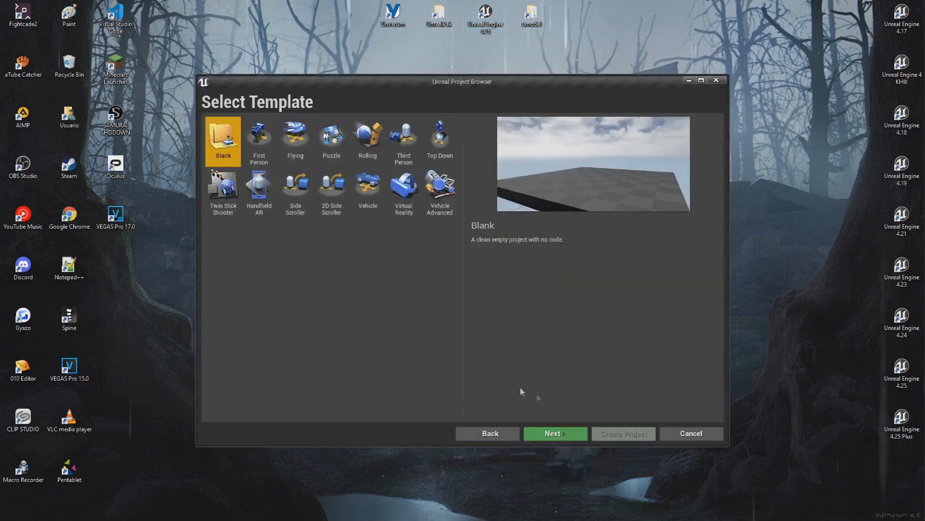
pyautogui.click(553, 433)
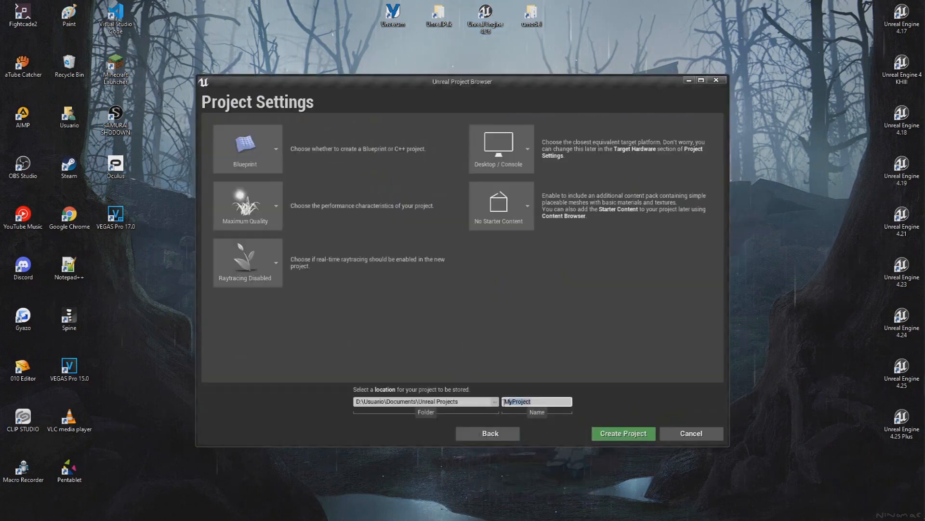
pyautogui.write('KOFXV_Modding_Guide')
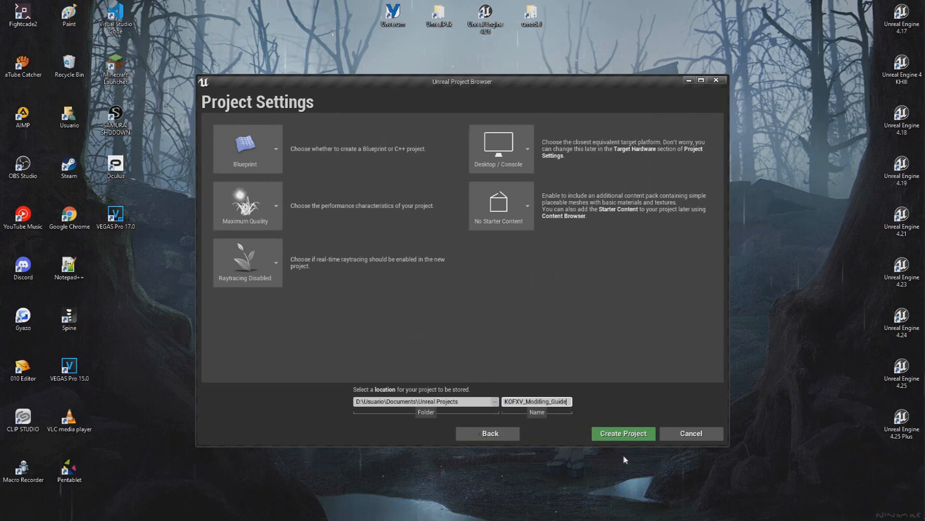
pyautogui.click(622, 433)
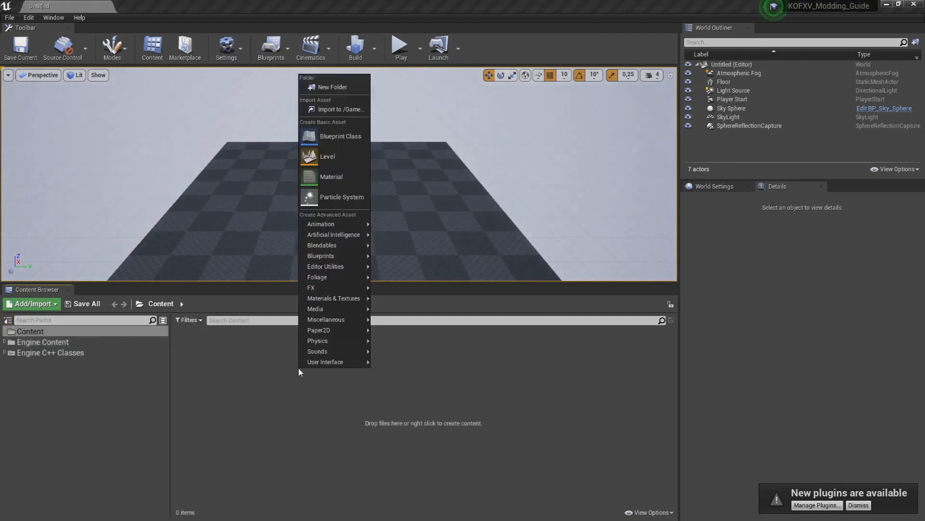
# Step: Create the GameContent/Character/006TRY/Textures/P2 folder chain and open its P2 folder in Explorer
pyautogui.click(332, 87)
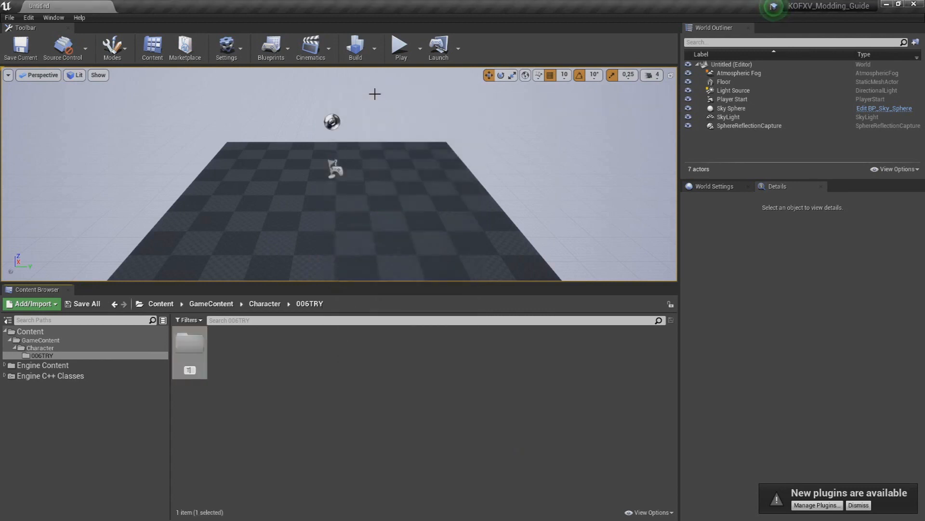
pyautogui.doubleClick(190, 345)
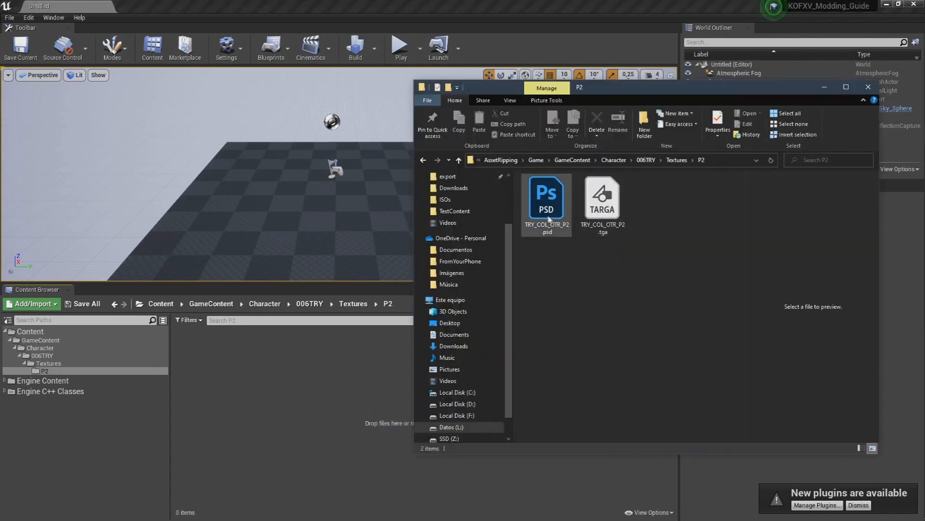
# Step: Import TRY_COL_OTR_P2.psd into the P2 folder, then browse Explorer to Documents for the cooked output
pyautogui.click(545, 200)
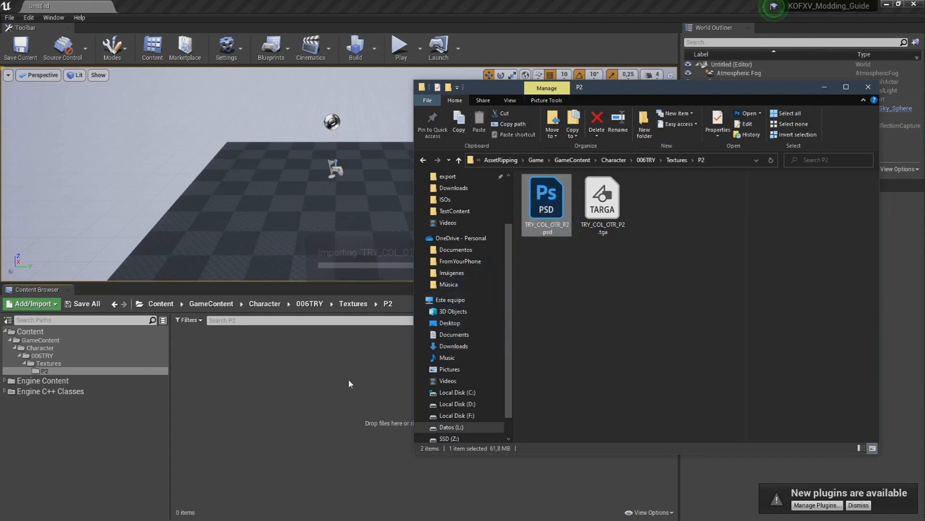
pyautogui.click(9, 17)
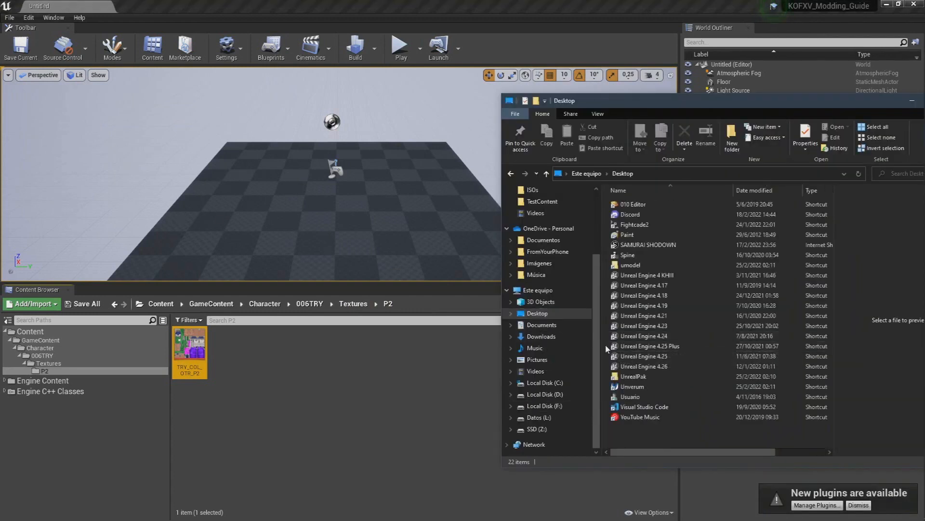
pyautogui.click(541, 325)
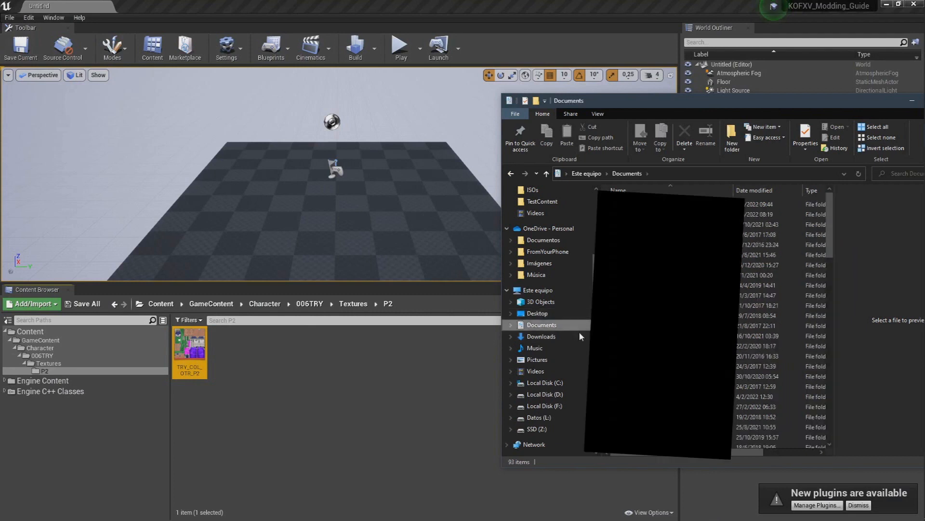
pyautogui.click(545, 325)
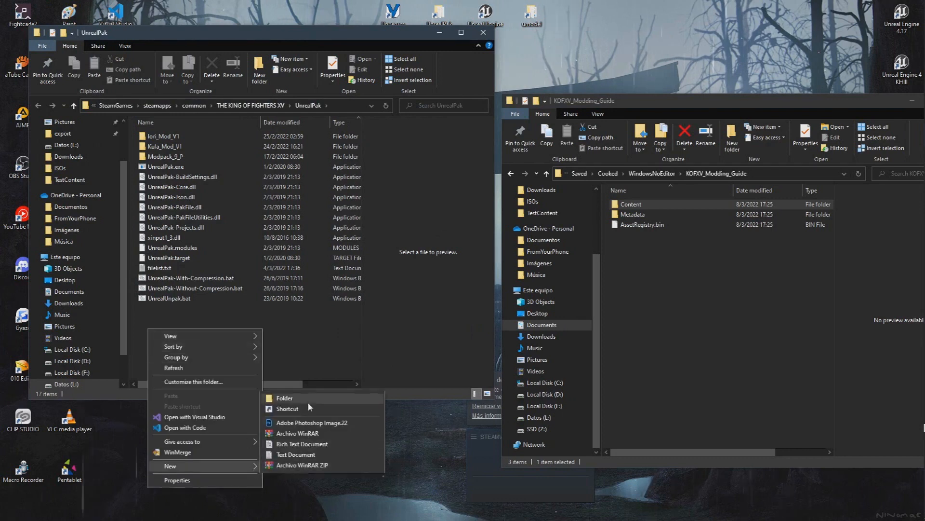
# Step: Create a Modding_Guide_Example folder in UnrealPak with a KOFXV subfolder inside it
pyautogui.click(283, 397)
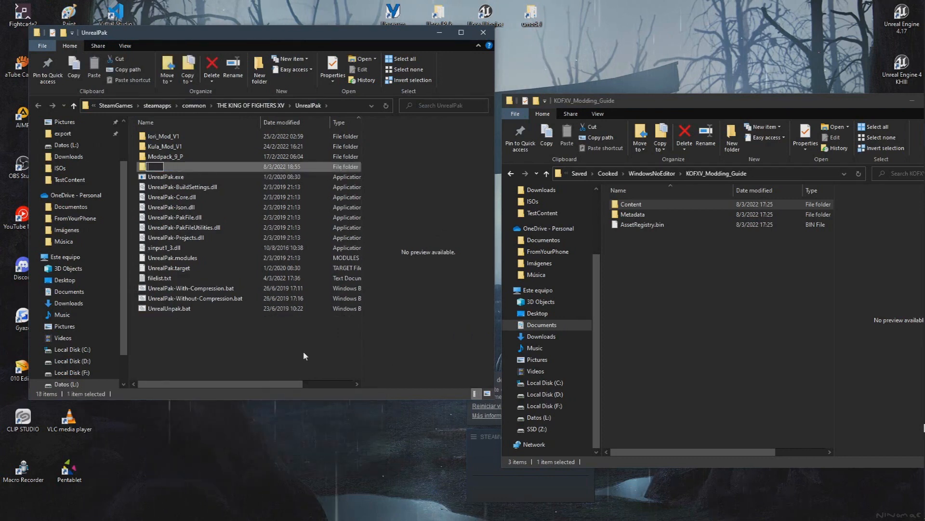
pyautogui.write('Modding_Guide_')
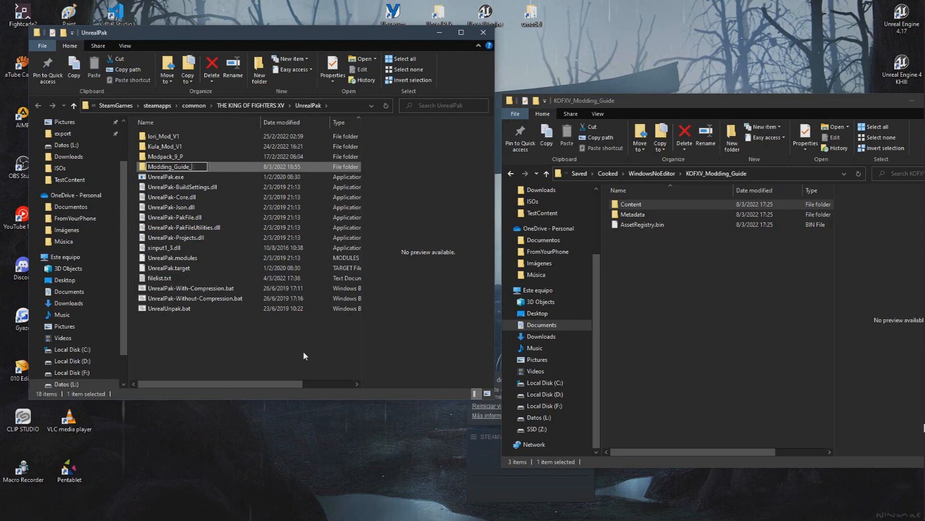
pyautogui.write('Example')
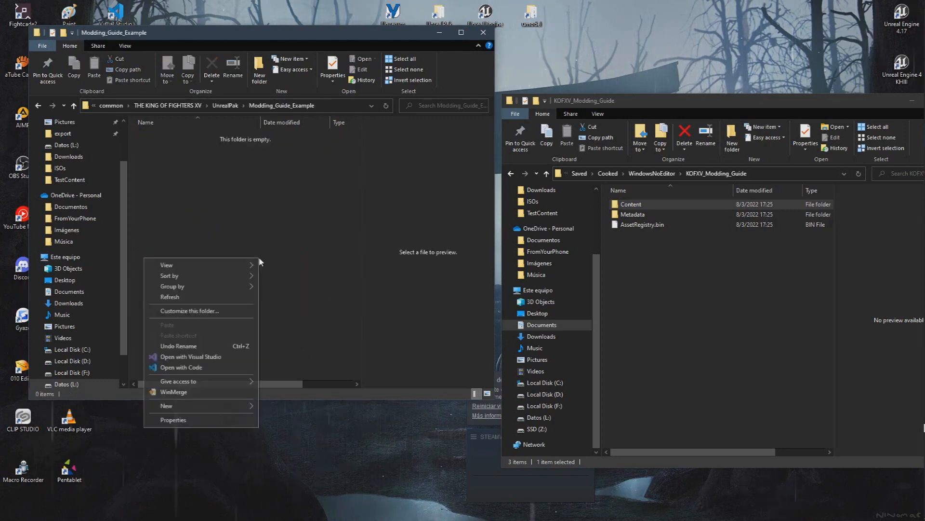
pyautogui.click(167, 405)
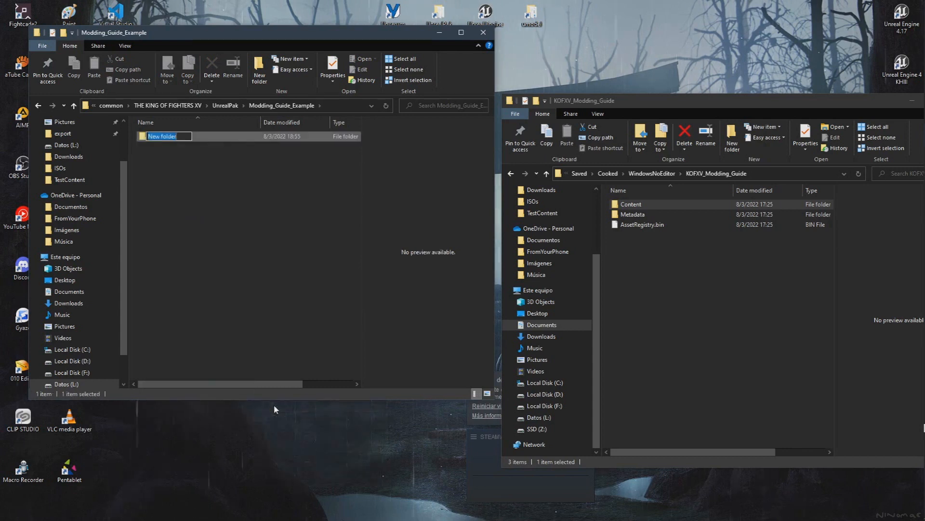
pyautogui.write('KOFXV')
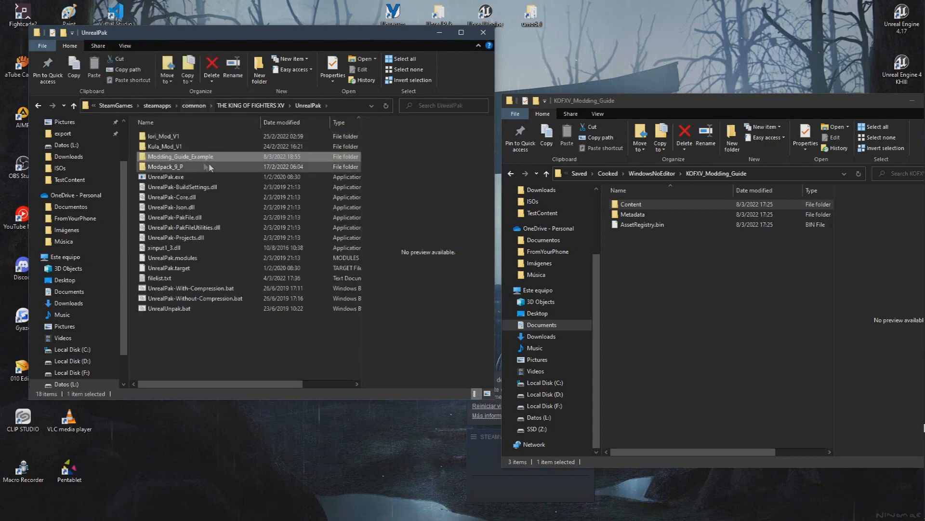
# Step: Pack Modding_Guide_Example with UnrealPak-With-Compression.bat into Modding_Guide_Example.pak
pyautogui.click(190, 288)
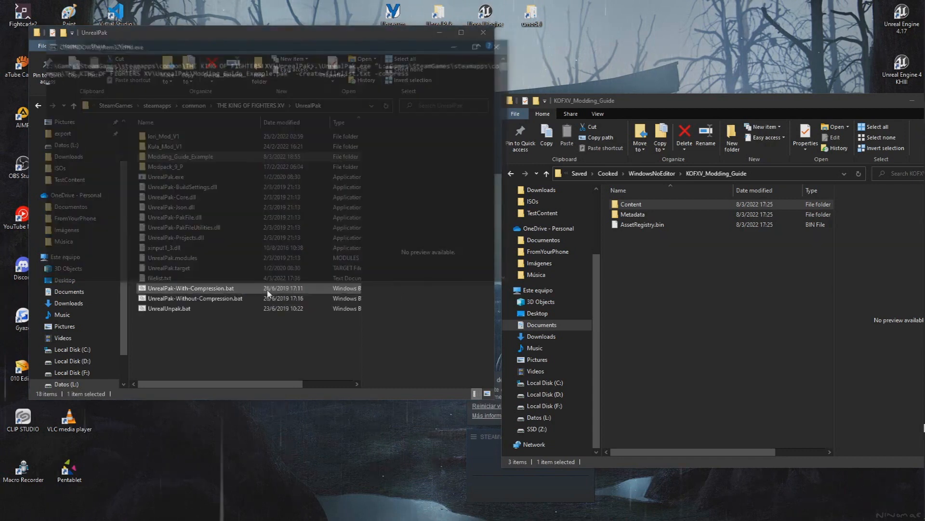
pyautogui.doubleClick(190, 289)
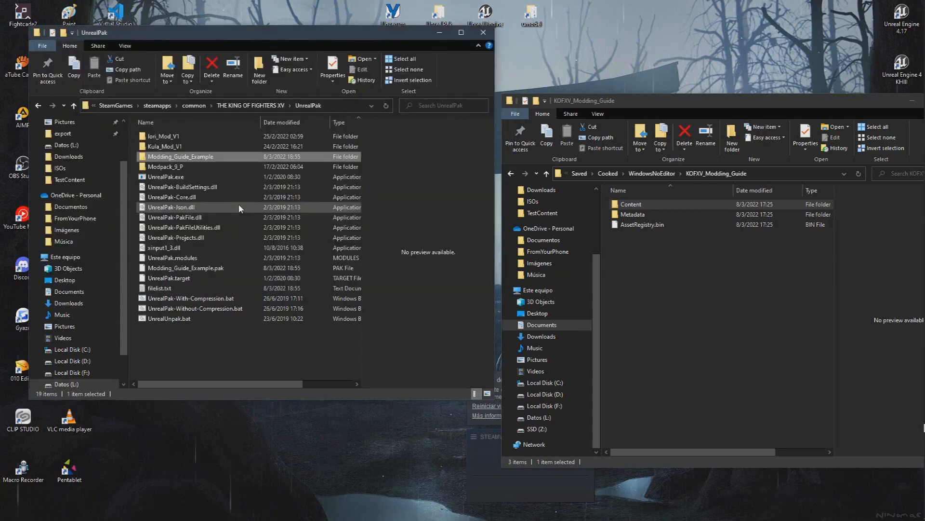
pyautogui.click(186, 267)
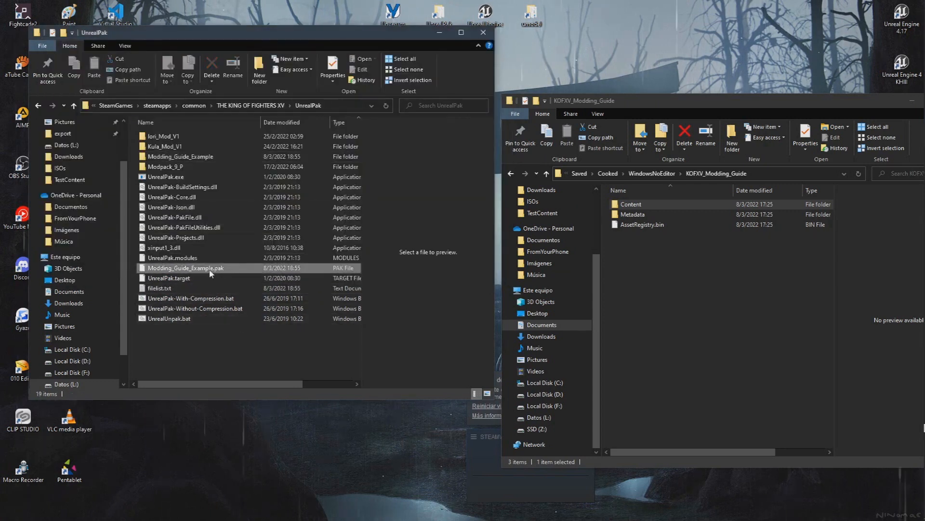
pyautogui.click(185, 267)
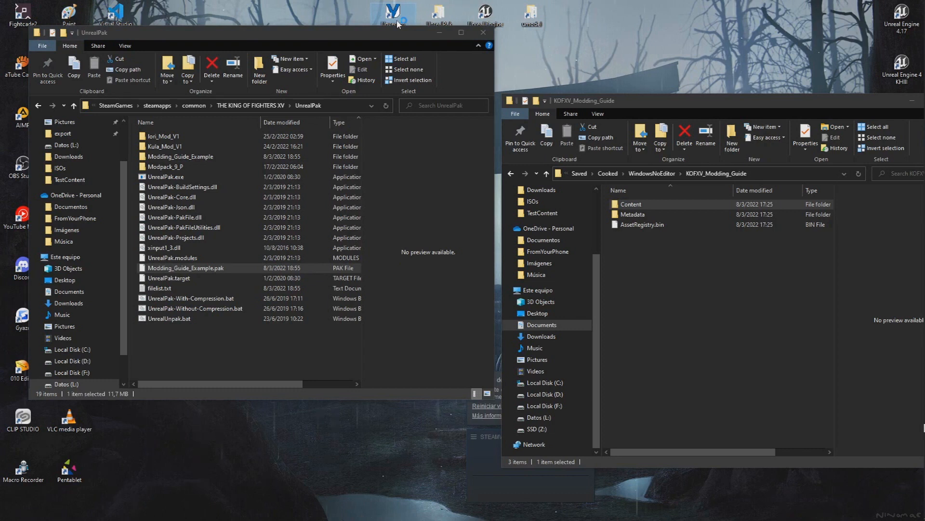
pyautogui.moveTo(393, 15)
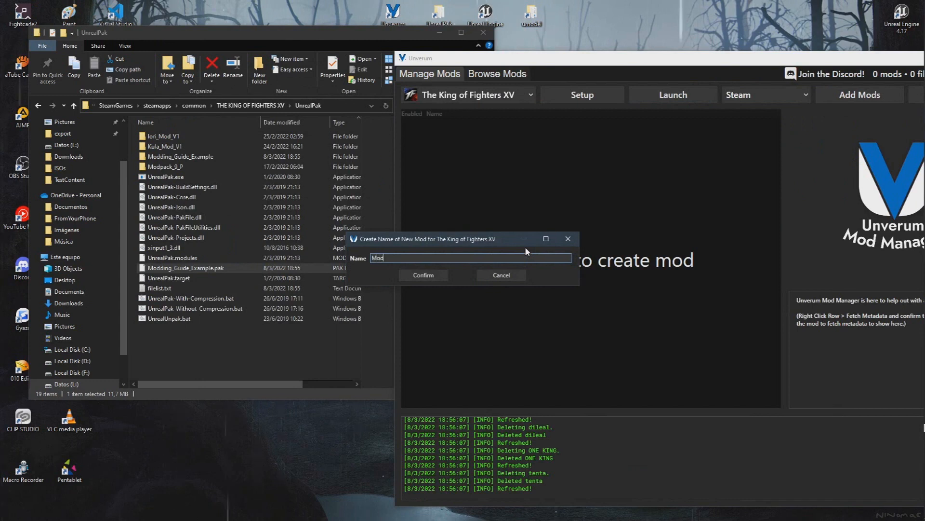
# Step: Name the new mod and browse UE Viewer's packages to Terry's 006TRY character folder
pyautogui.click(422, 275)
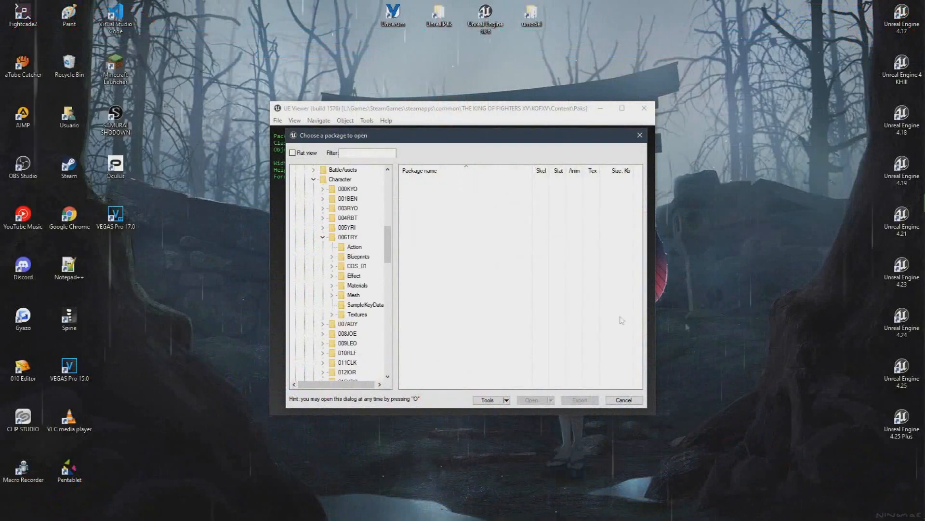
# Step: Export TRY_BAS_BINDPOSE.uasset from Terry's Mesh folder as an ActorX (psk) skeletal mesh
pyautogui.click(352, 295)
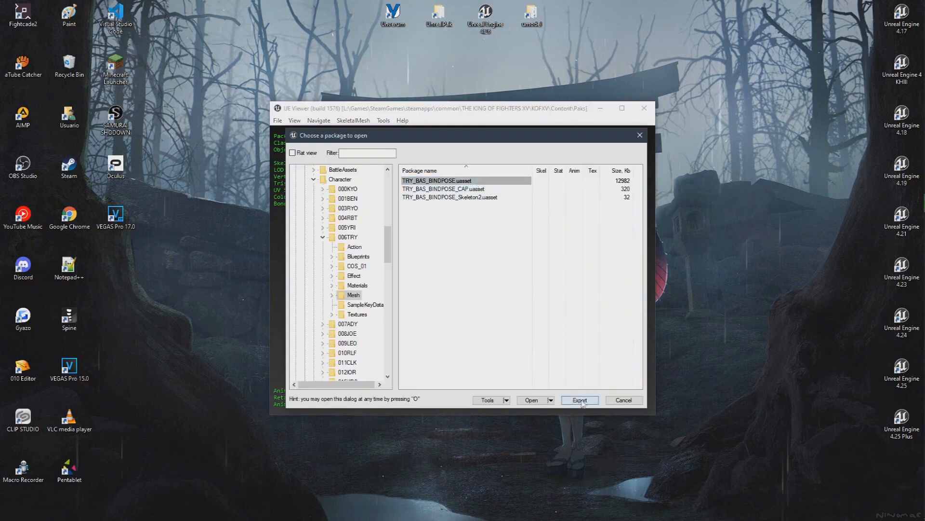
pyautogui.click(580, 400)
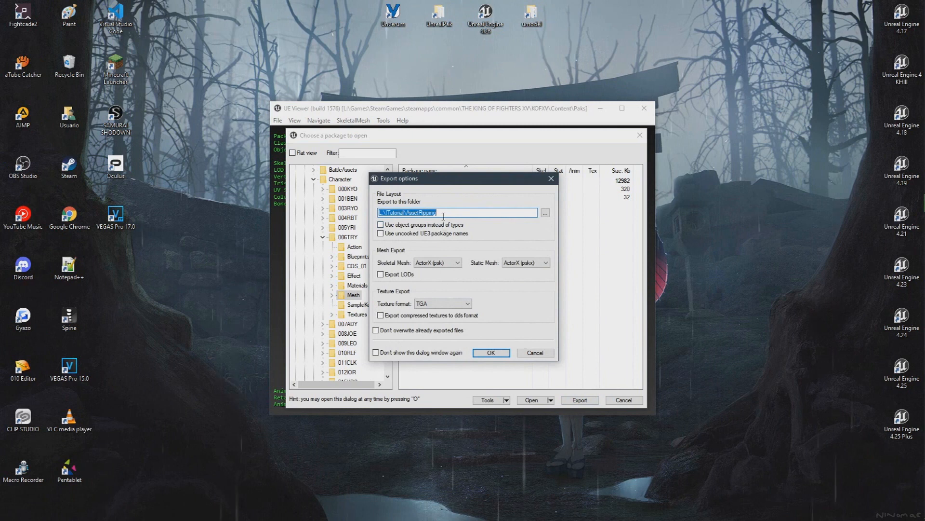
pyautogui.click(463, 262)
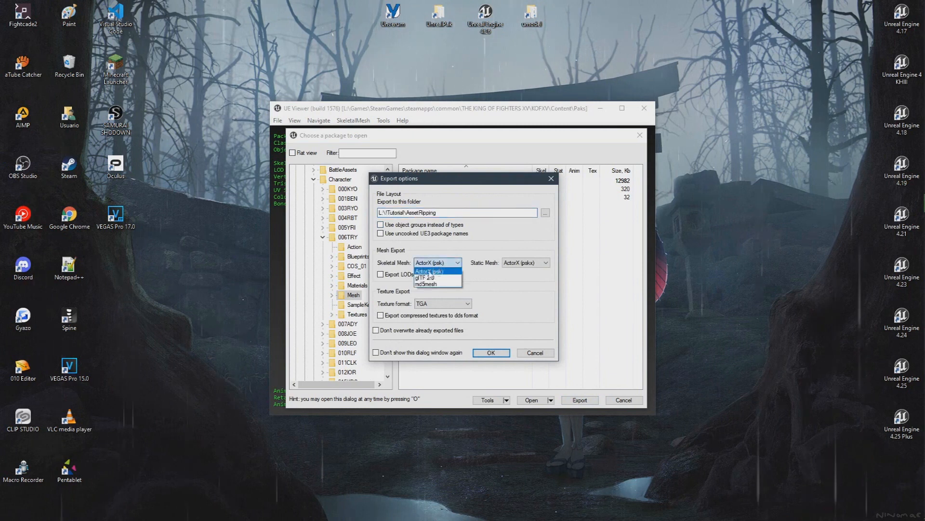
pyautogui.click(490, 353)
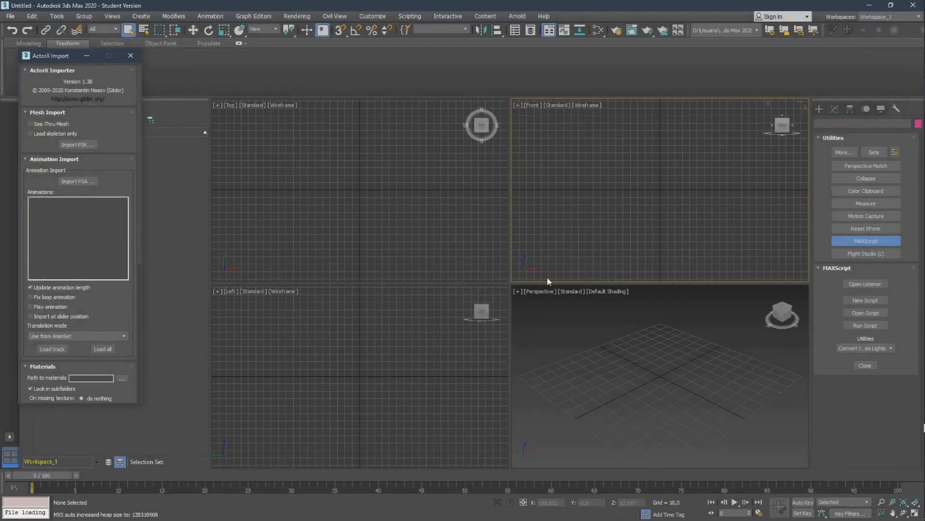
# Step: Import Terry's bindpose psk with the ActorX Importer and export the model as FBX
pyautogui.click(77, 145)
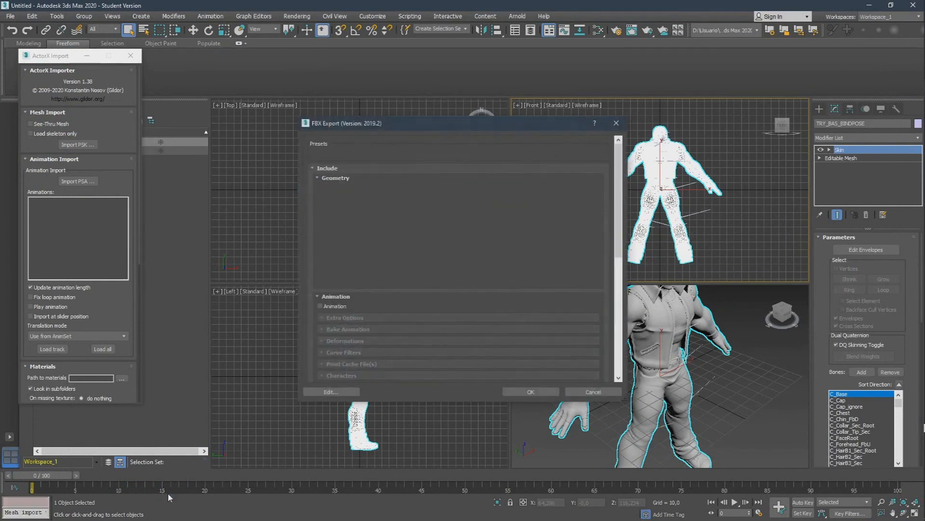
pyautogui.click(529, 391)
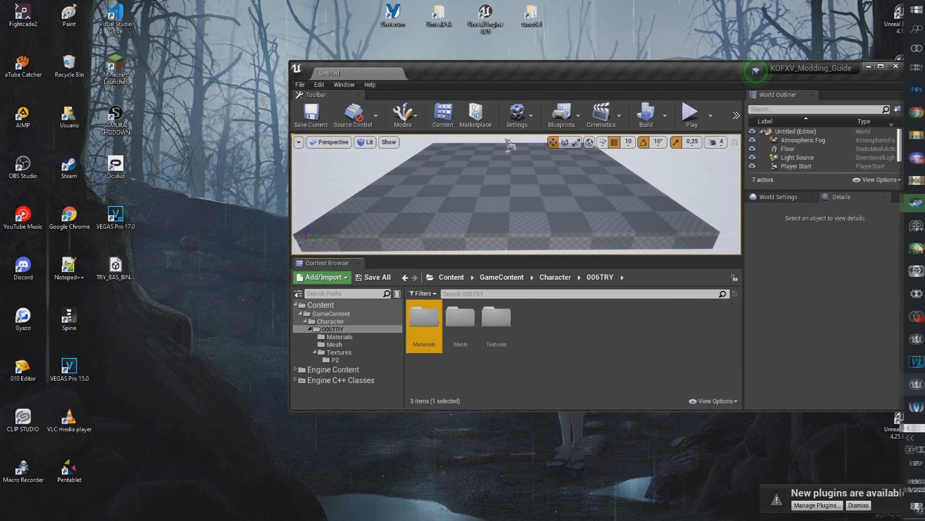
# Step: Import Terry's FBX into the new MDL2 folder with Import All, generating its TRY materials
pyautogui.doubleClick(423, 320)
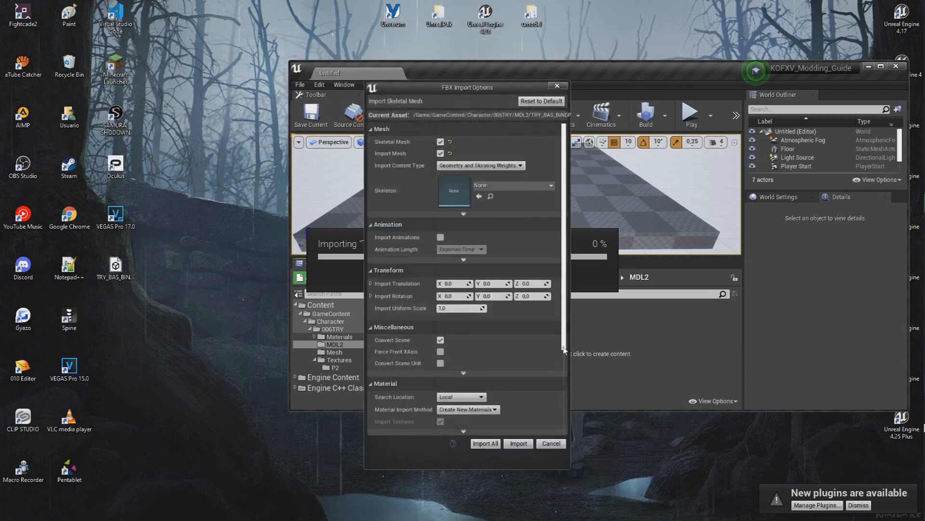
pyautogui.scroll(-3)
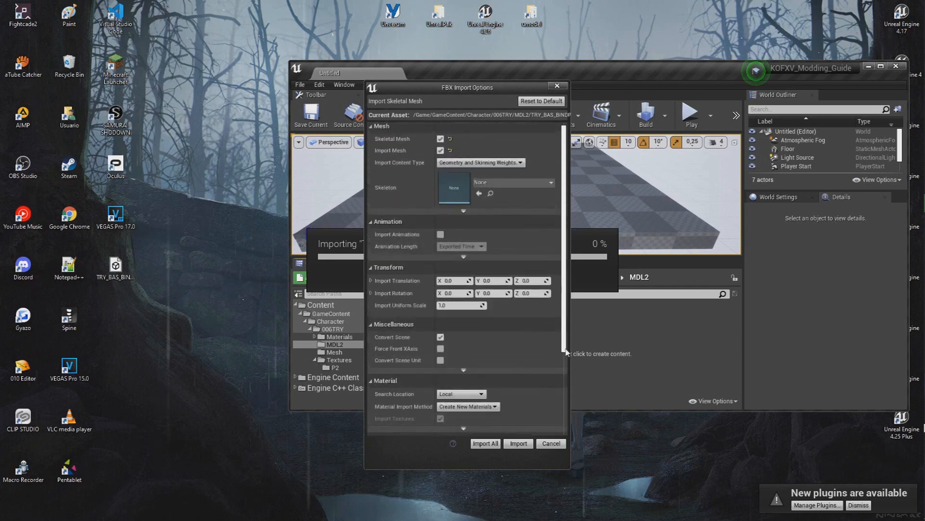
pyautogui.click(517, 443)
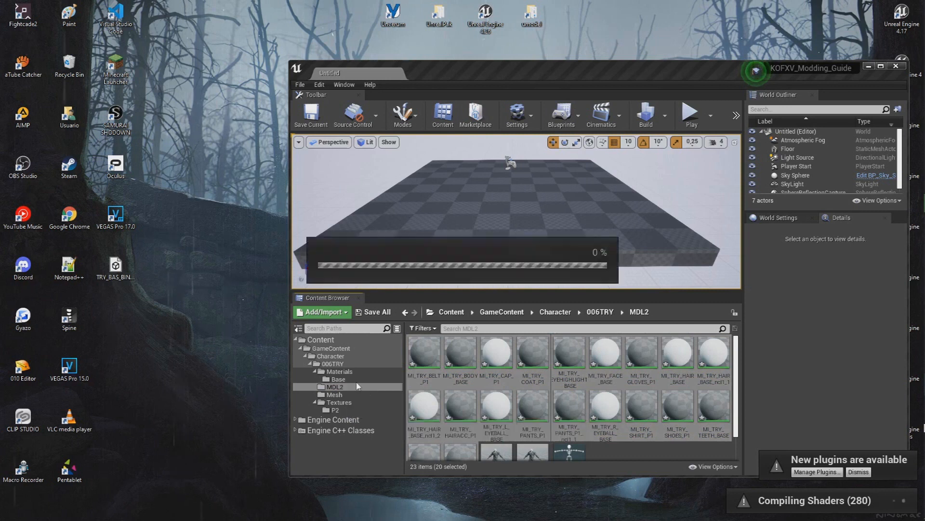
# Step: Move the generated materials out of MDL2 and the skeleton and physics asset into 006TRY/Mesh
pyautogui.click(376, 311)
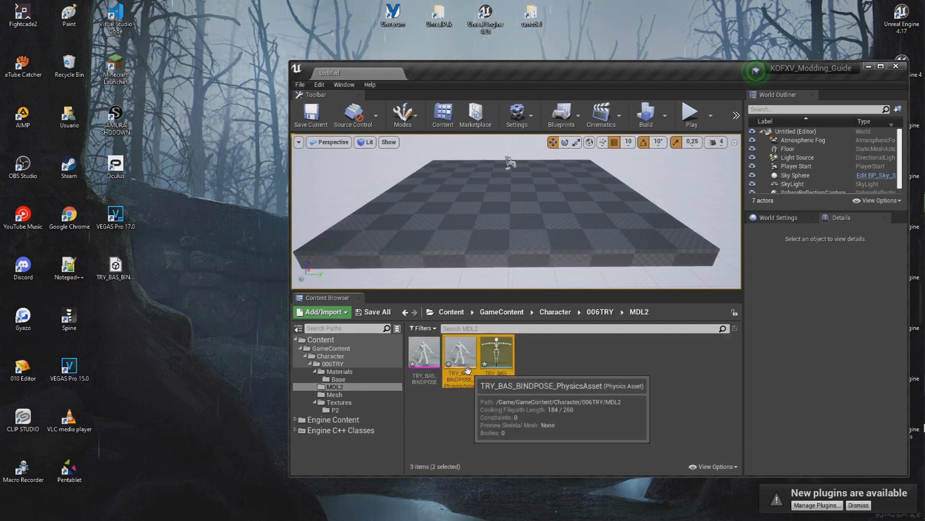
pyautogui.moveTo(464, 354); pyautogui.dragTo(354, 395)
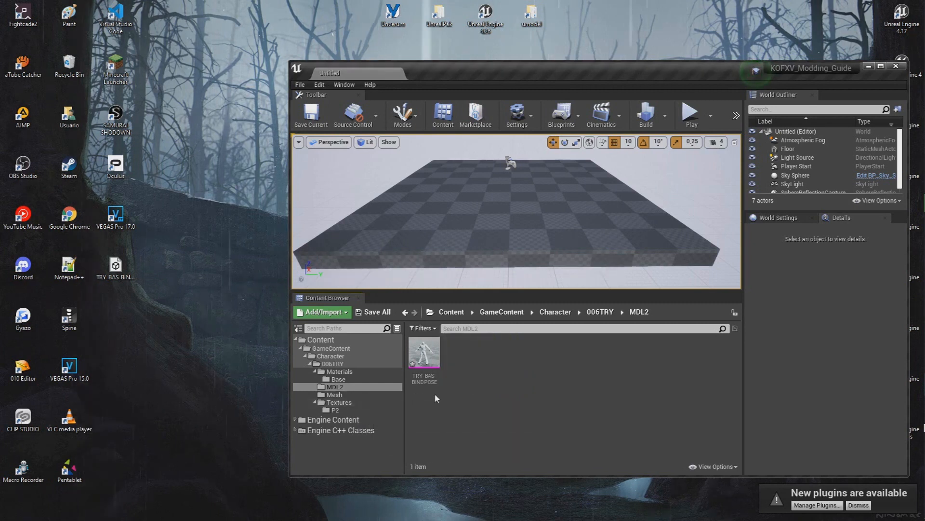
pyautogui.click(425, 351)
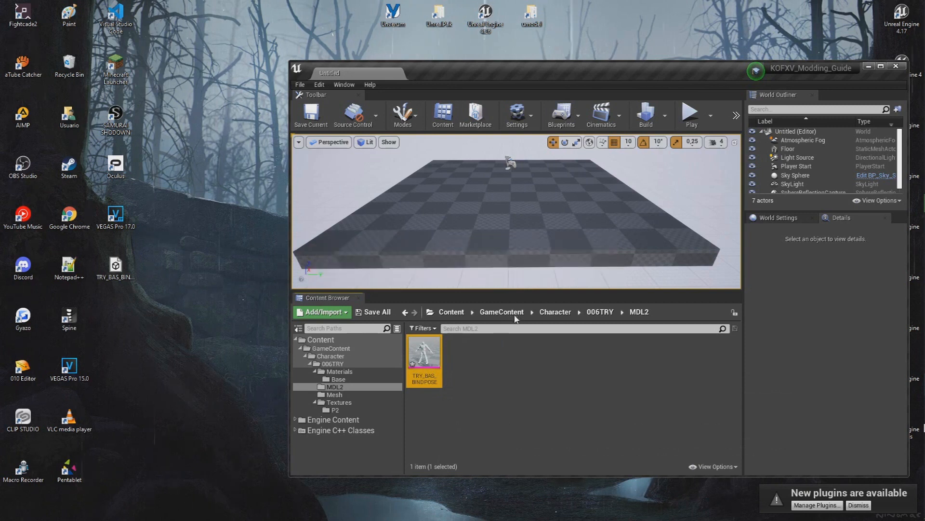
pyautogui.doubleClick(424, 353)
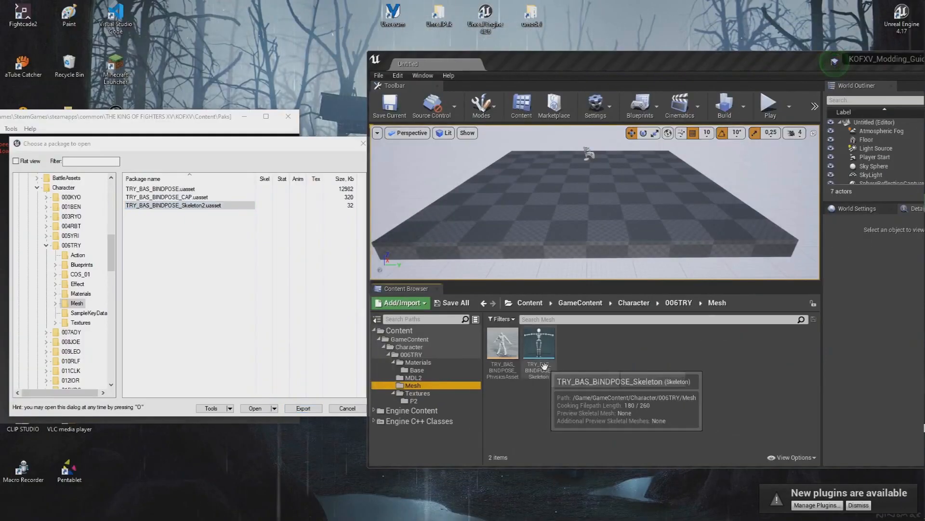
# Step: Rename the TRY_BAS_BINDPOSE skeleton asset in Terry's Mesh folder
pyautogui.click(538, 345)
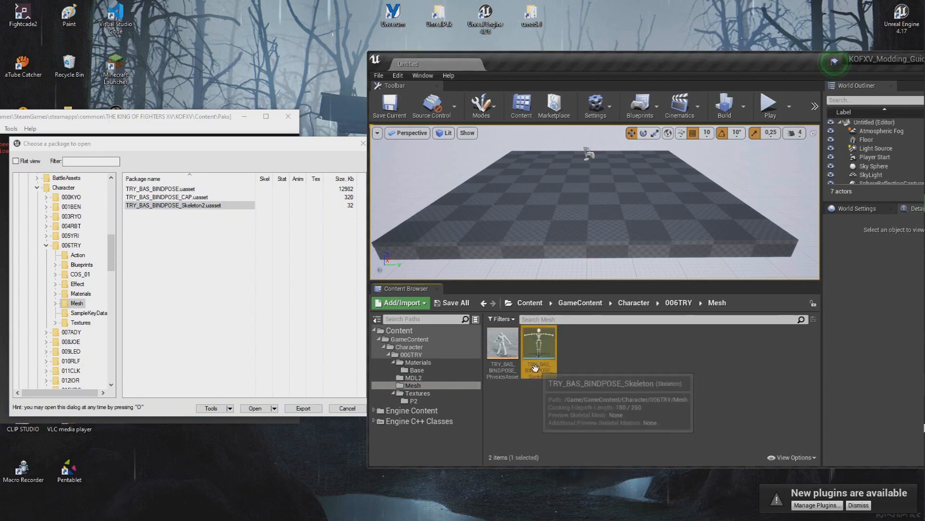
pyautogui.moveTo(545, 409)
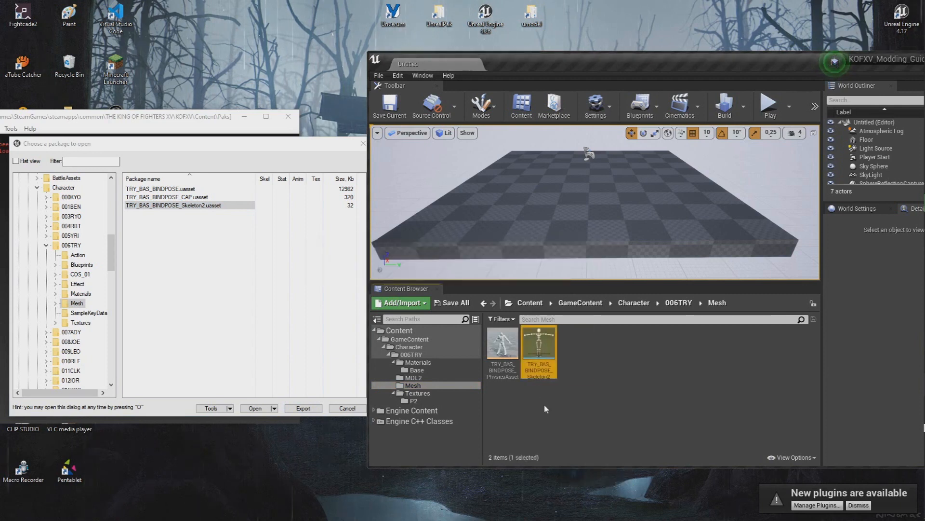
pyautogui.click(530, 425)
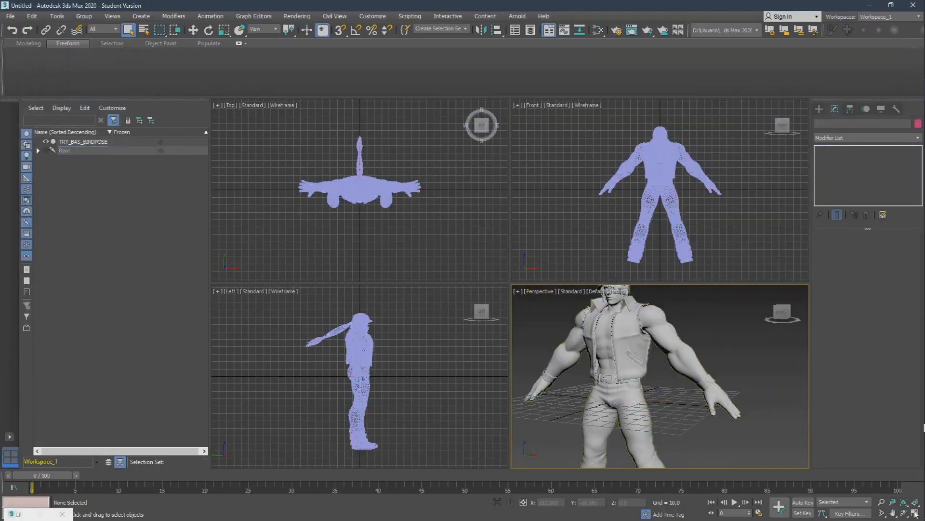
# Step: Maximize the viewport on Terry.max, select the Editable Mesh level and zoom into the shoulder
pyautogui.press('alt+w')
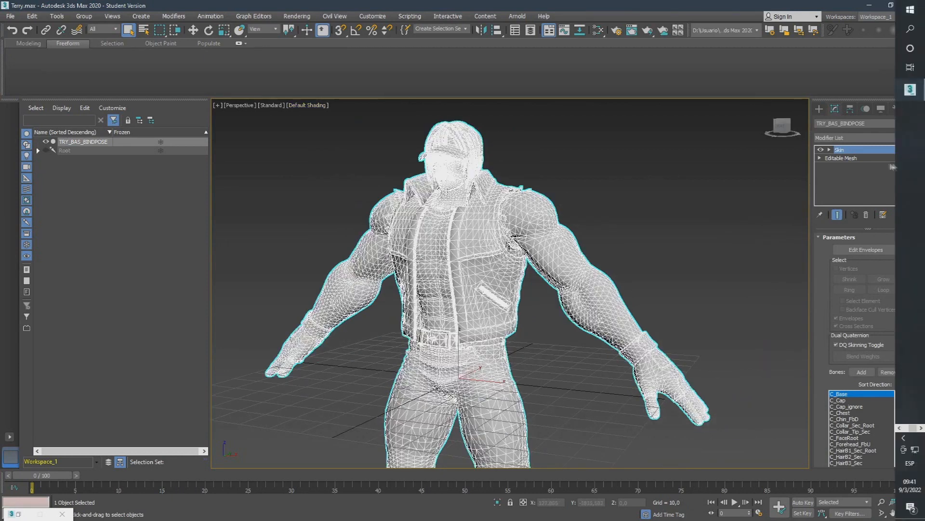
pyautogui.click(840, 157)
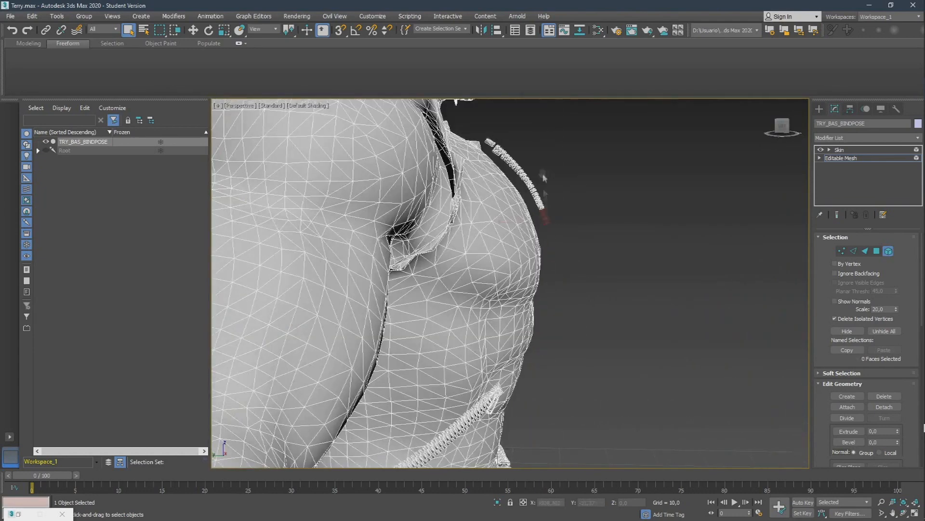
pyautogui.scroll(-3)
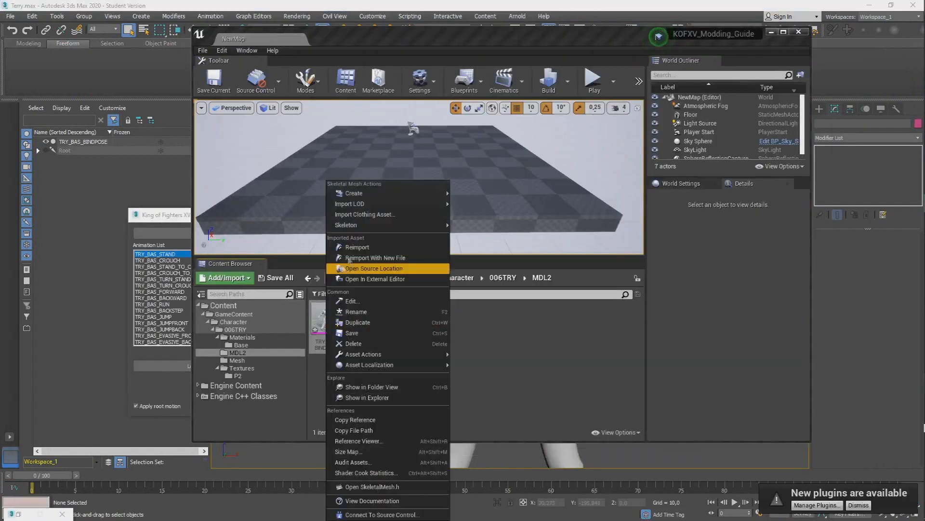
# Step: Show the mesh asset's 006TRY project folder in Explorer beside the mod's KOFXV folder
pyautogui.click(356, 246)
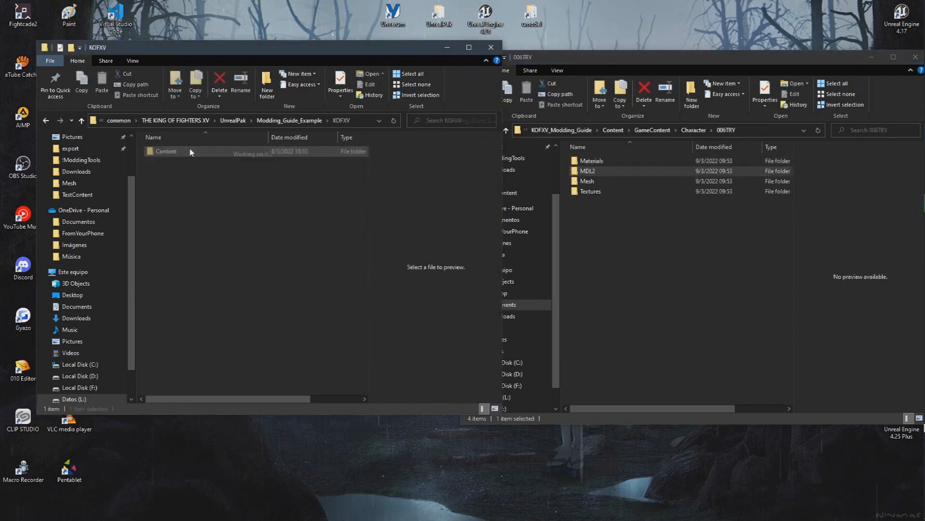
# Step: Enter the mod example's Content folder on the way to Character\006TRY
pyautogui.doubleClick(166, 152)
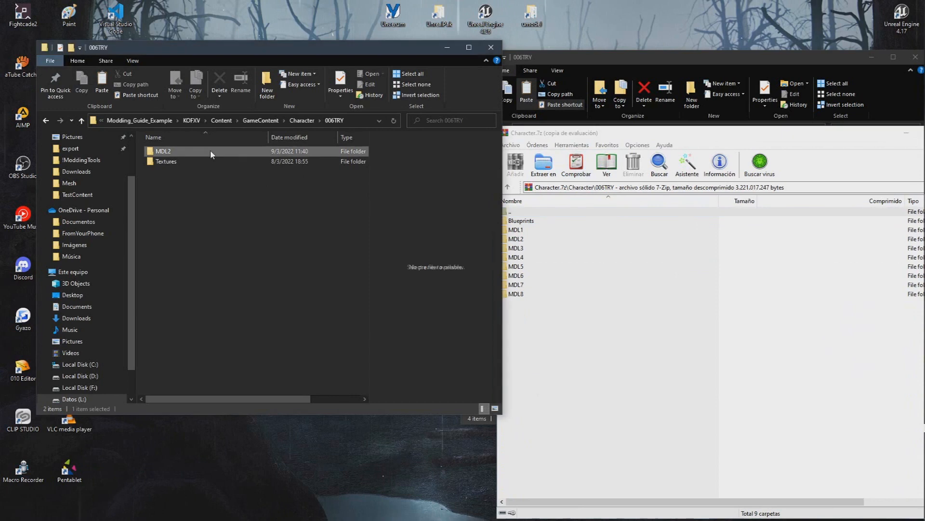
# Step: Check the copied Blueprints folder's BP_006TRY files and bring up their context actions
pyautogui.doubleClick(164, 152)
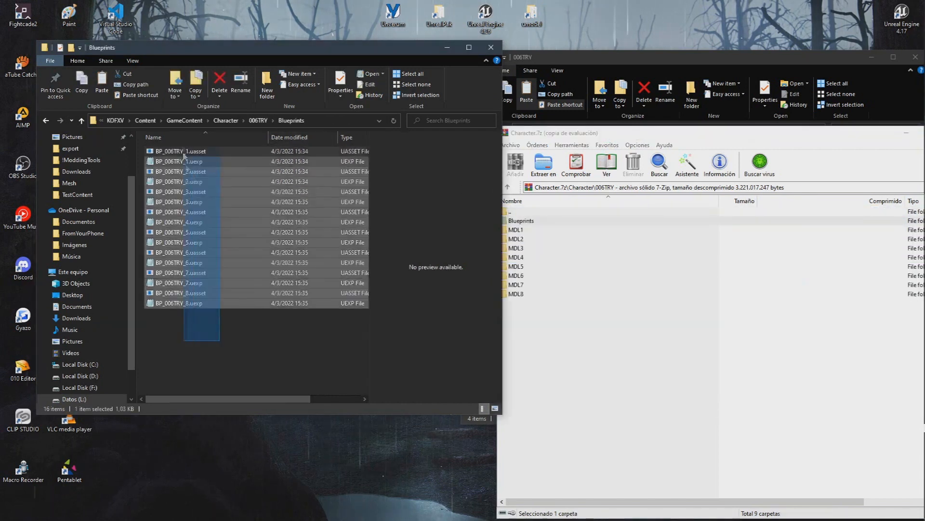
pyautogui.rightClick(185, 159)
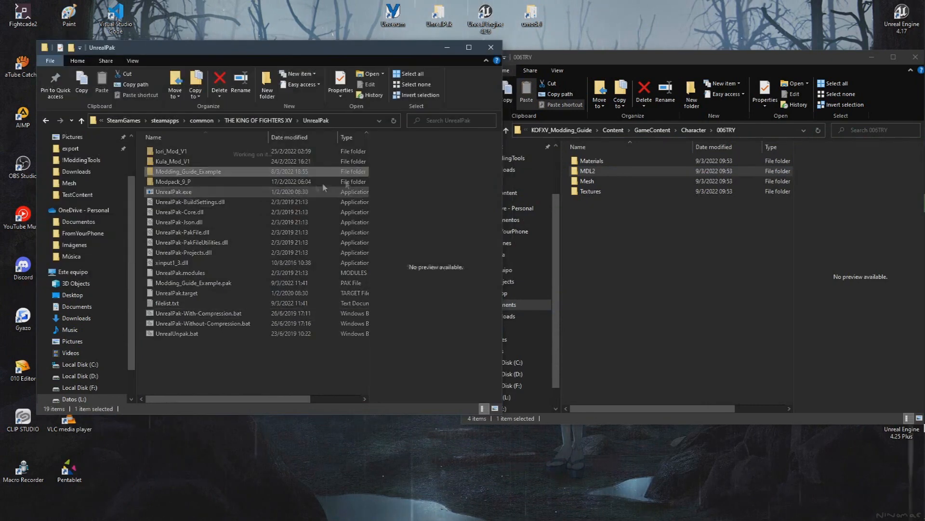
# Step: Enter the Modding_Guide_Example mod folder inside UnrealPak
pyautogui.doubleClick(188, 171)
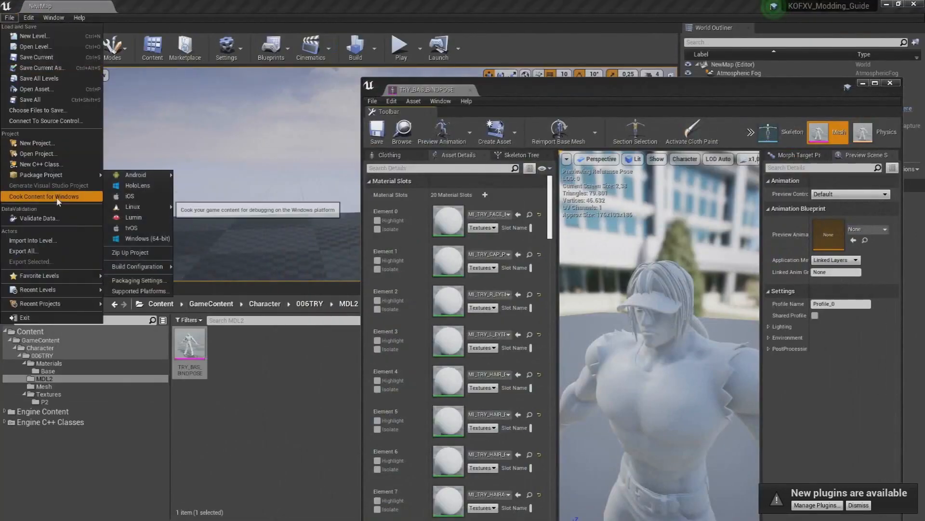
# Step: Launch Cook Content for Windows from the Package Project menu
pyautogui.click(43, 196)
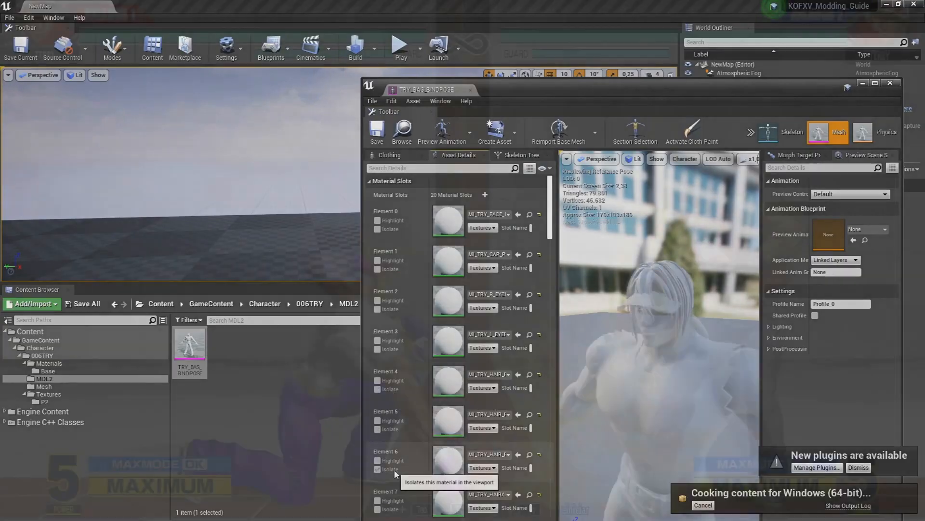